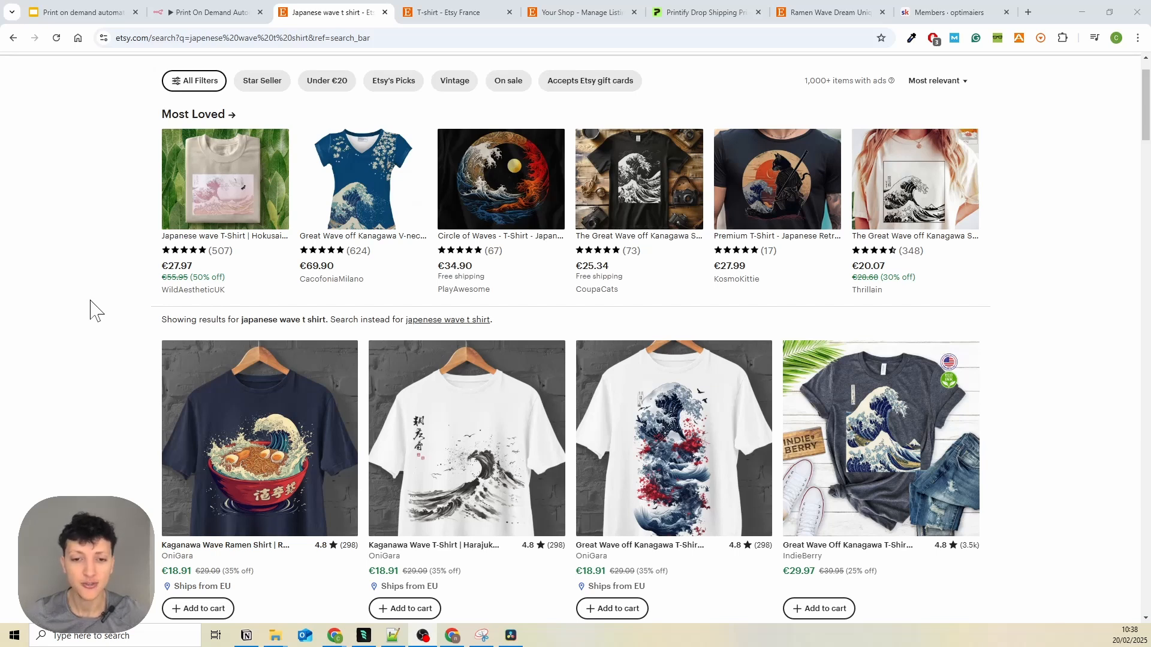
pyautogui.moveTo(146, 307)
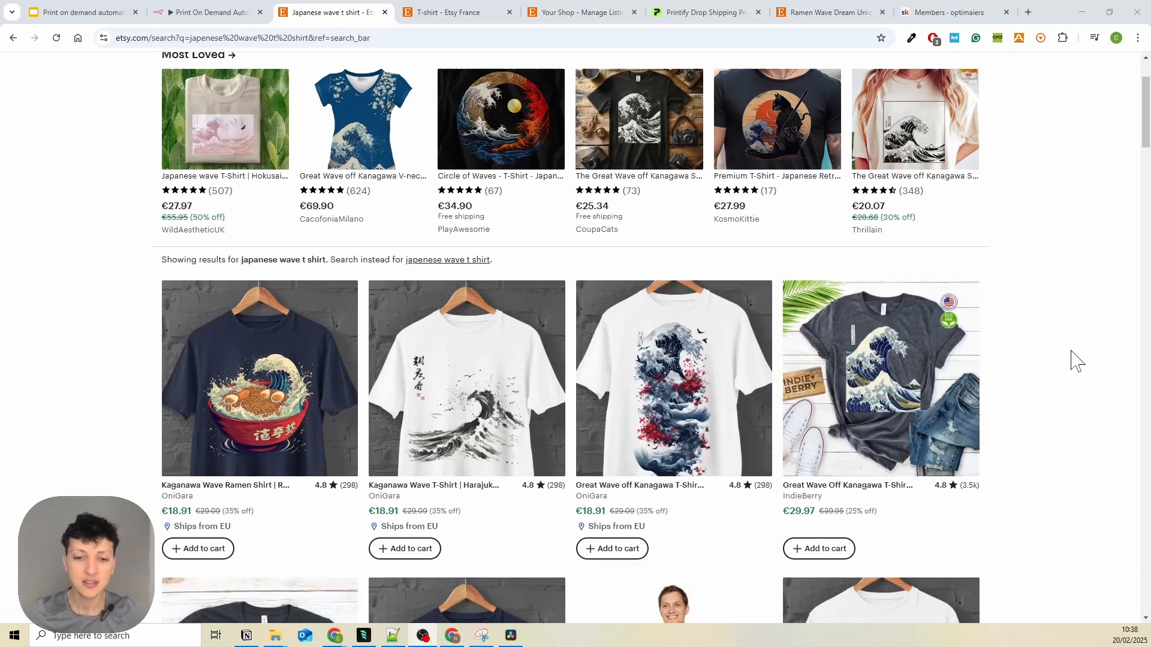
# - Scroll to the Great Wave shirt listing, open it and start a screen capture of the red-sun design
pyautogui.scroll(-3)
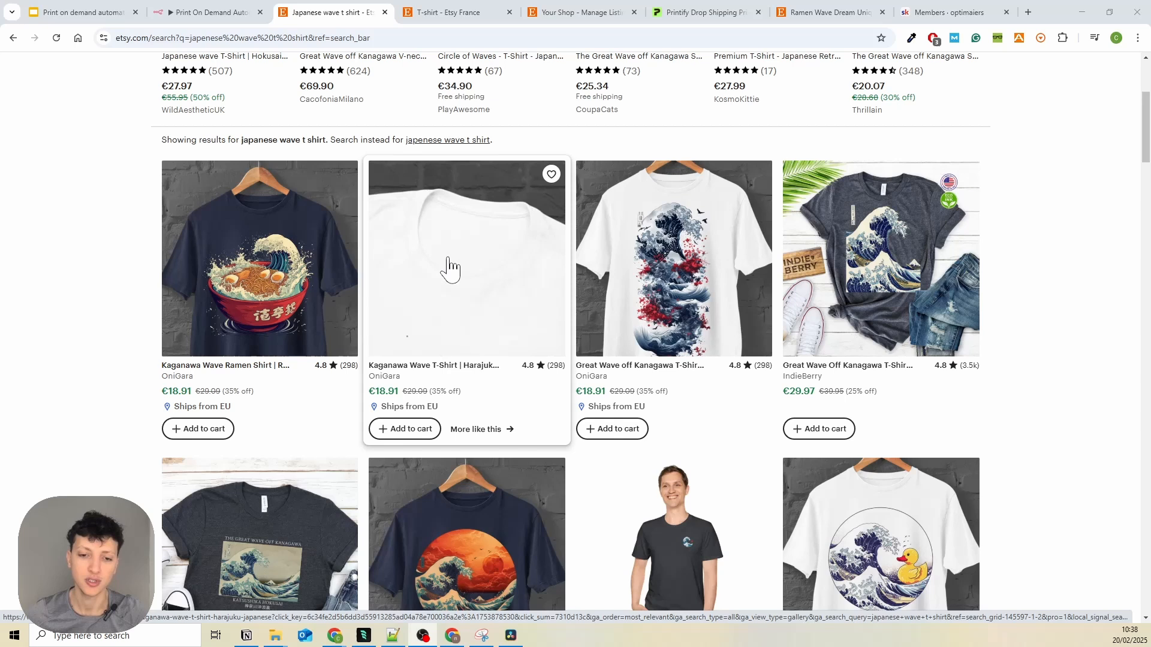
pyautogui.scroll(-3)
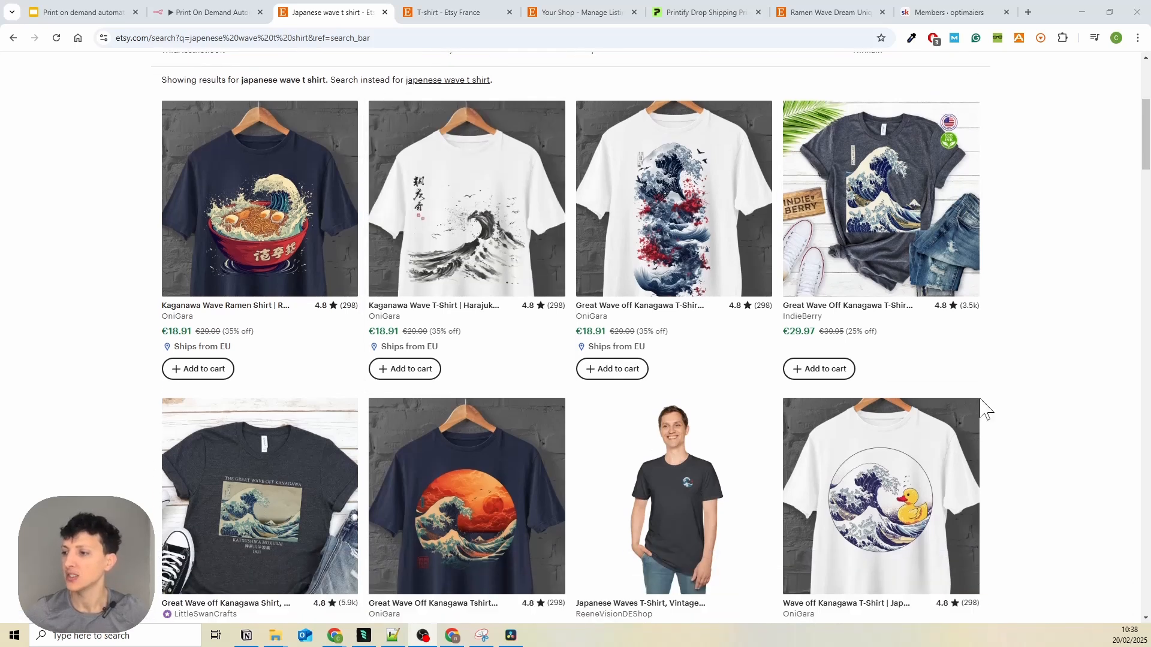
pyautogui.moveTo(188, 471)
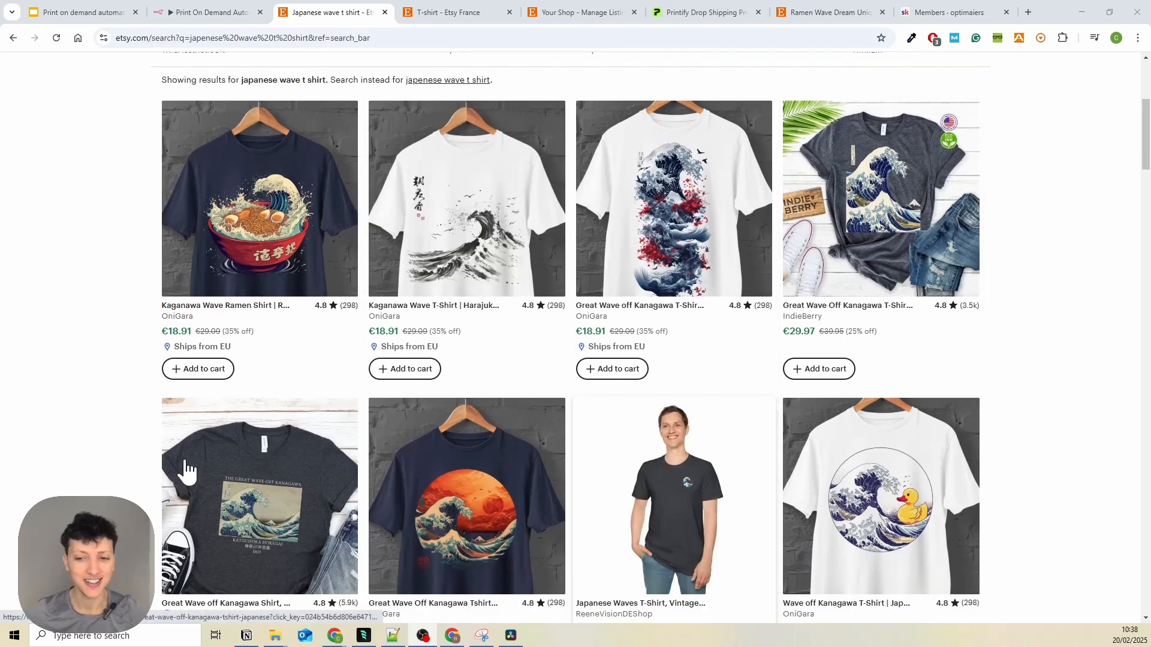
pyautogui.click(466, 495)
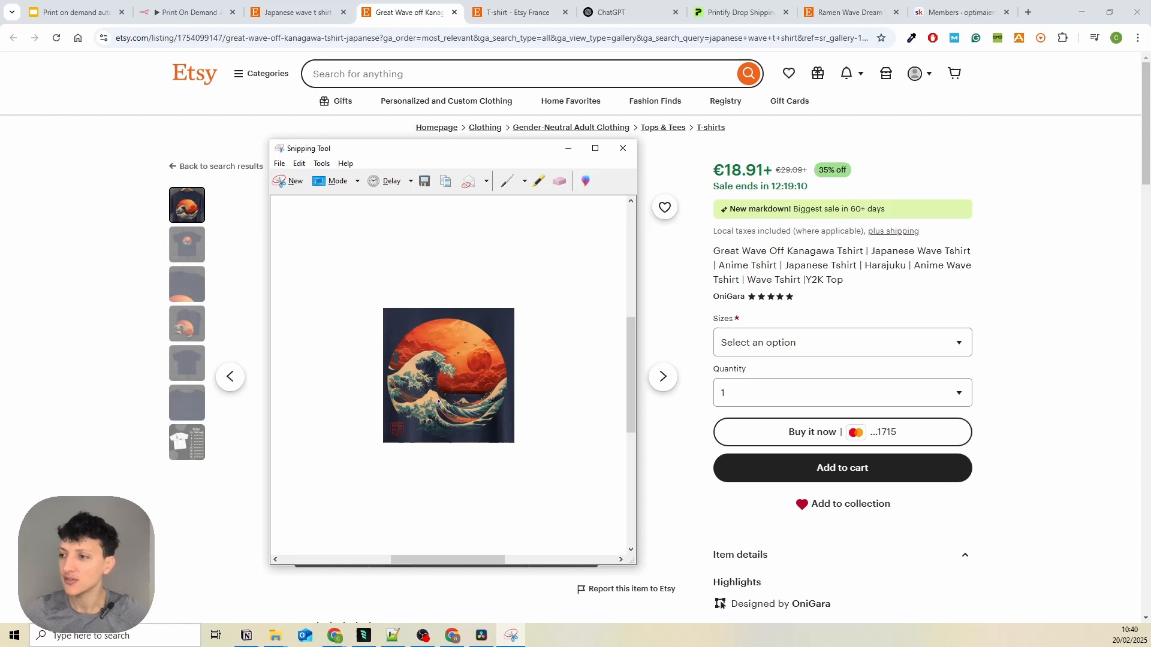
pyautogui.click(626, 12)
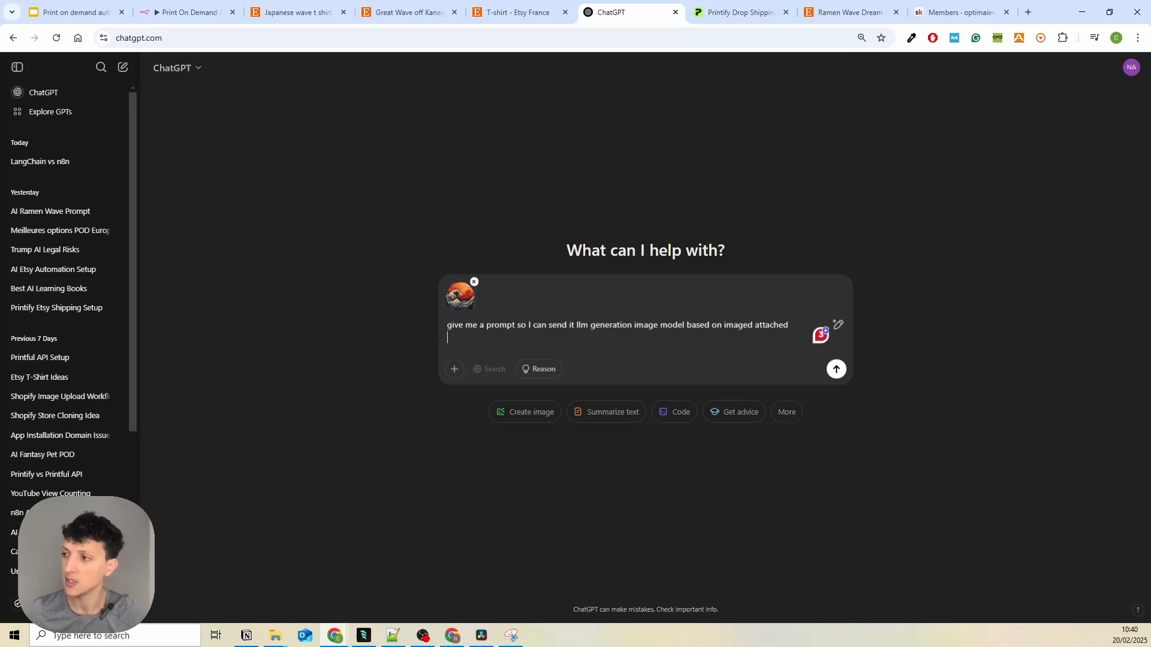
# - Send the attached wave design with the prompt request and return to the n8n workflow tab
pyautogui.click(836, 369)
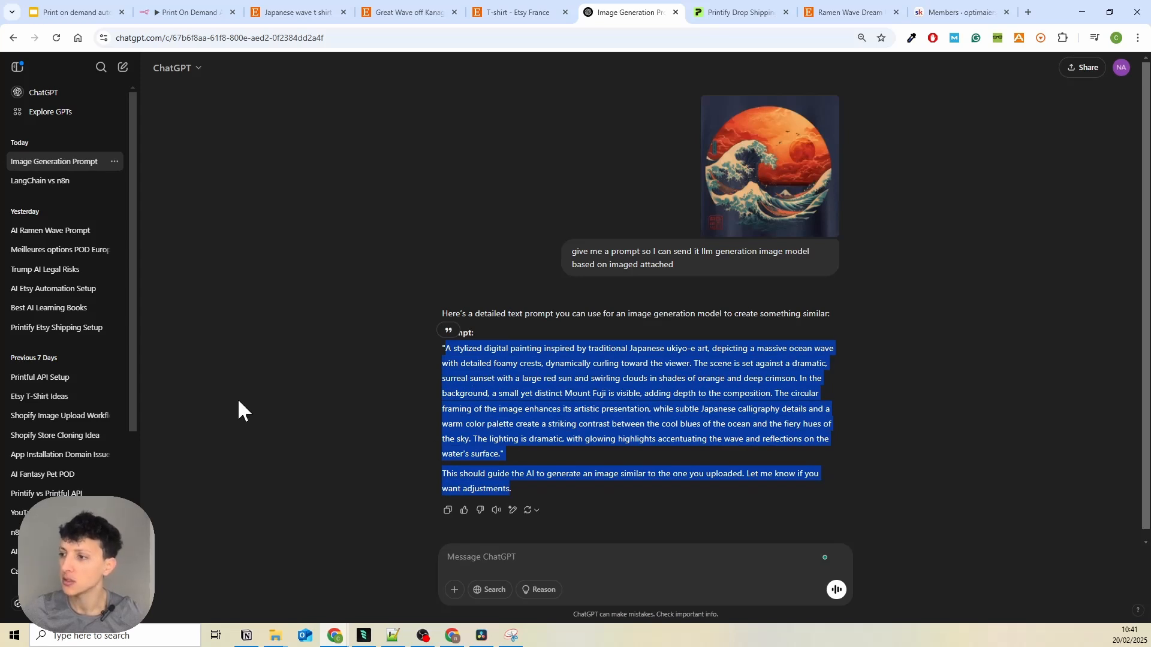
pyautogui.click(186, 12)
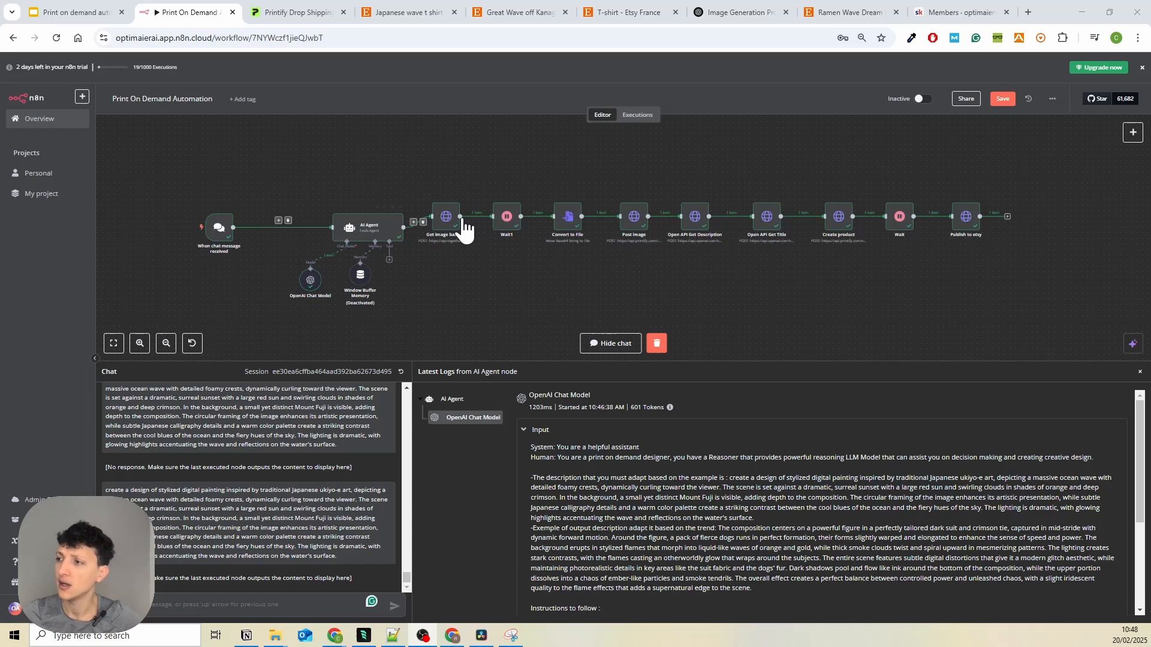
# - Preview the red-sun wave image in the Convert to File output, then return to the file list
pyautogui.doubleClick(566, 216)
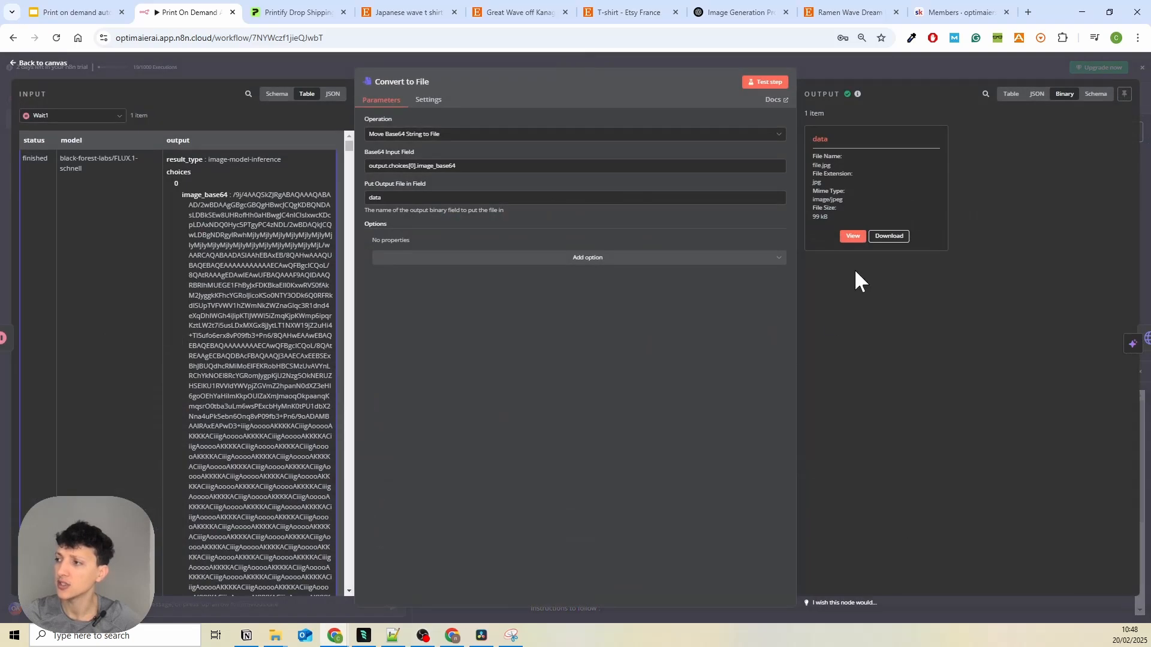
pyautogui.click(852, 236)
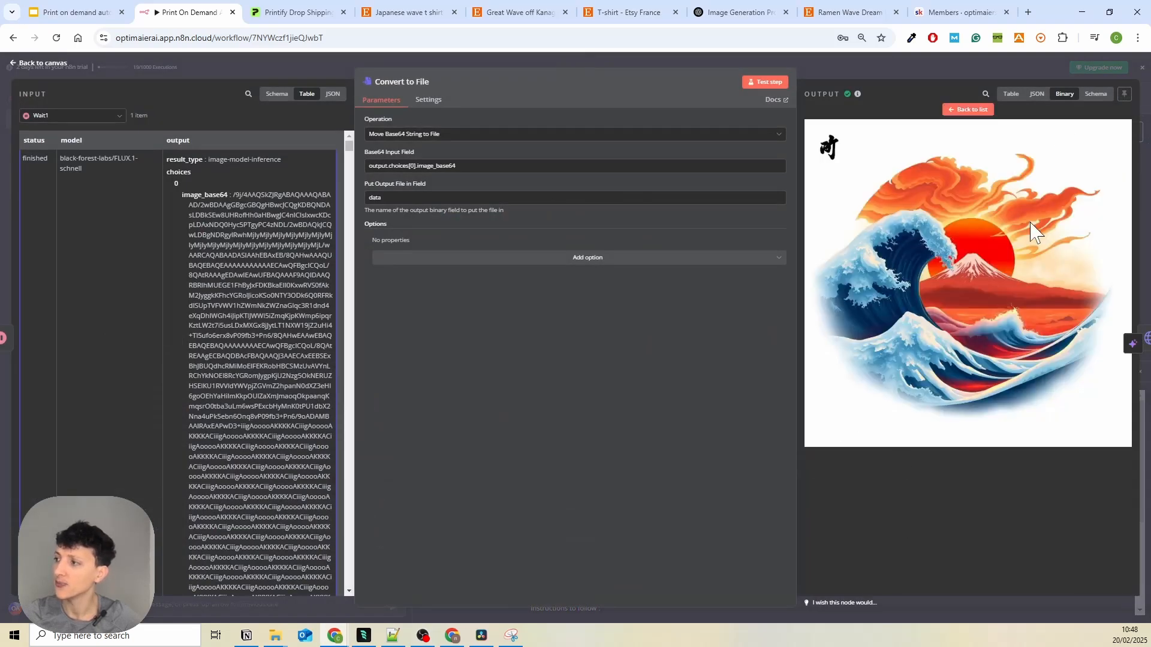
pyautogui.moveTo(885, 311)
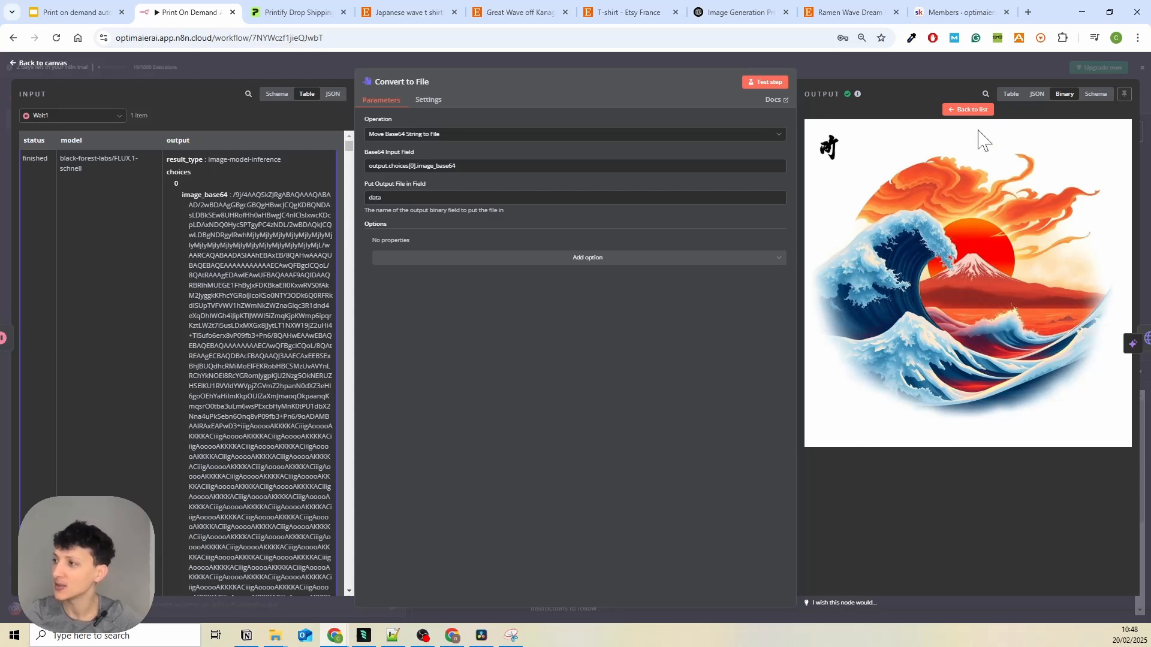
pyautogui.click(38, 63)
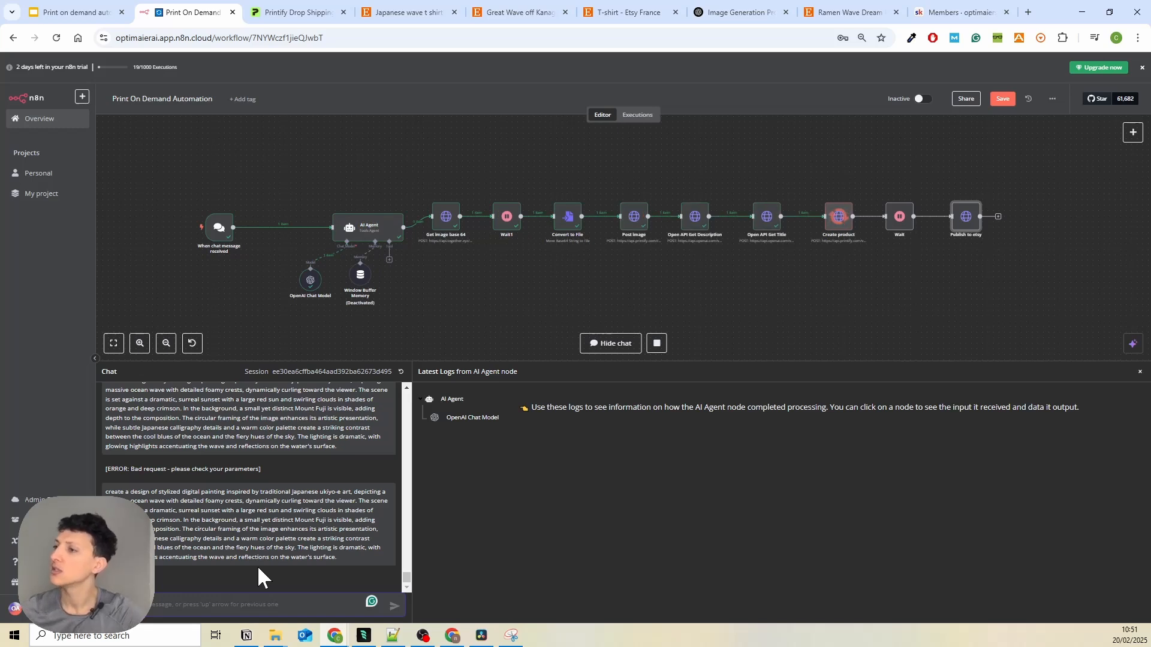
# - Check the Convert to File node mid-run and let the workflow finish through Etsy publishing
pyautogui.doubleClick(567, 221)
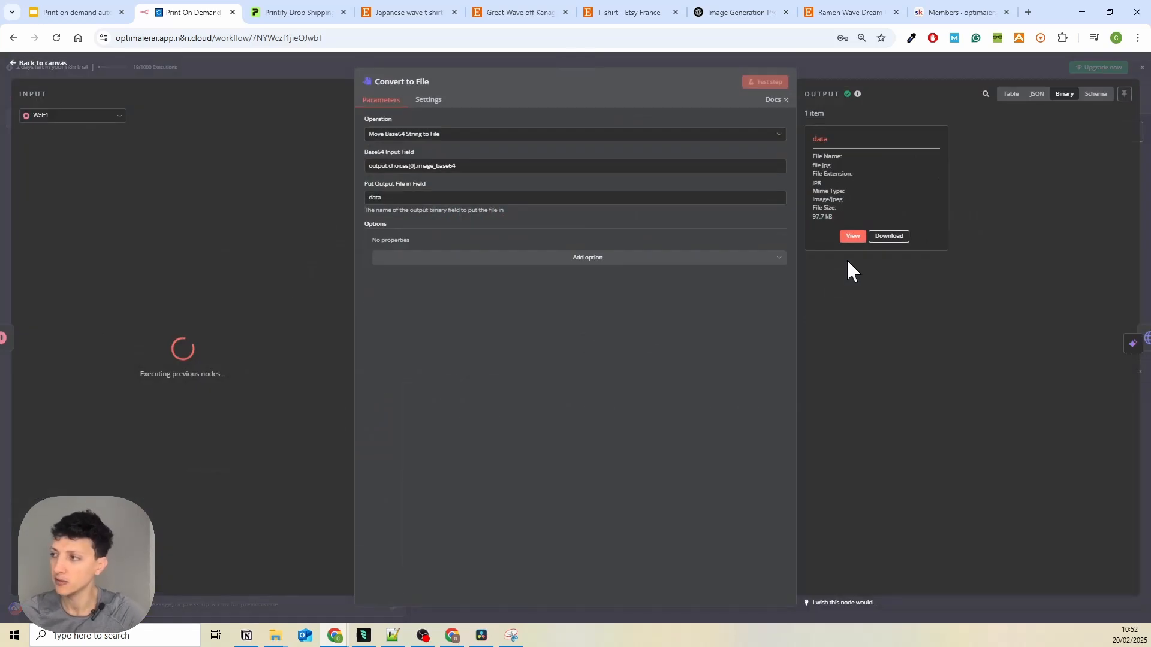
pyautogui.click(852, 236)
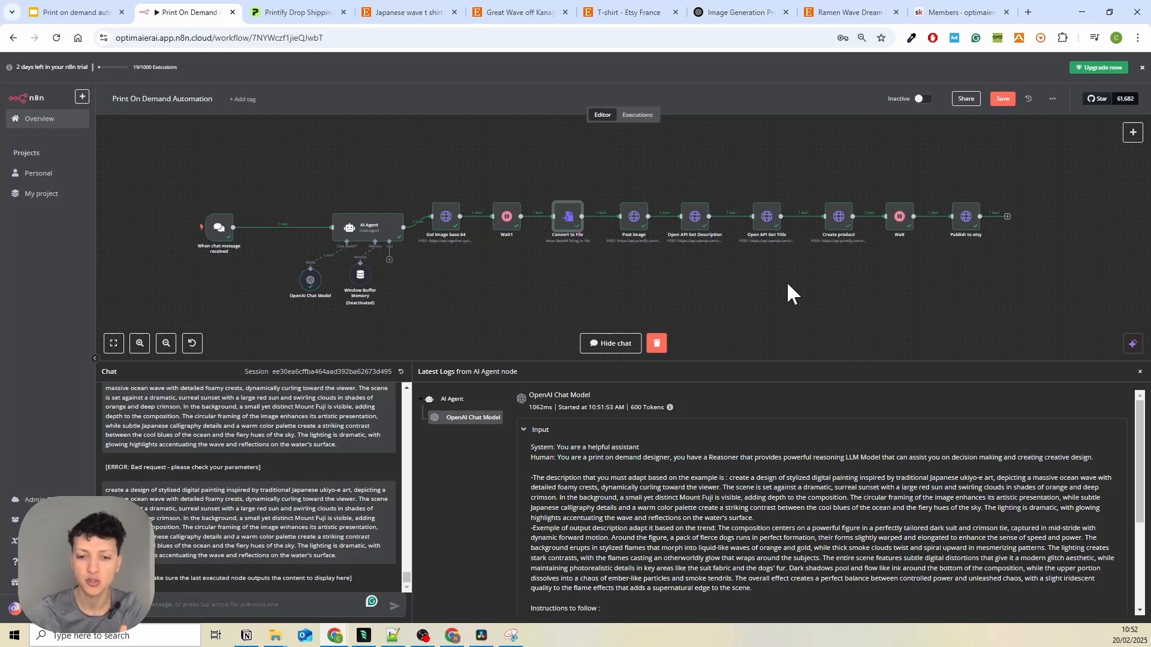
pyautogui.moveTo(296, 86)
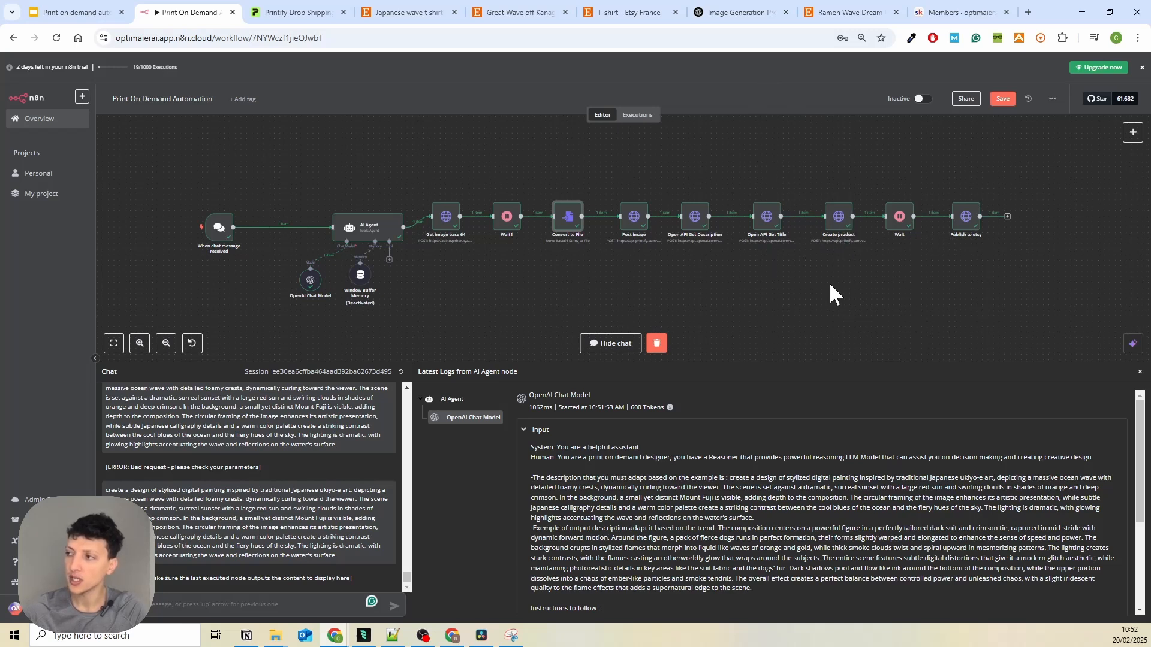
pyautogui.moveTo(951, 224)
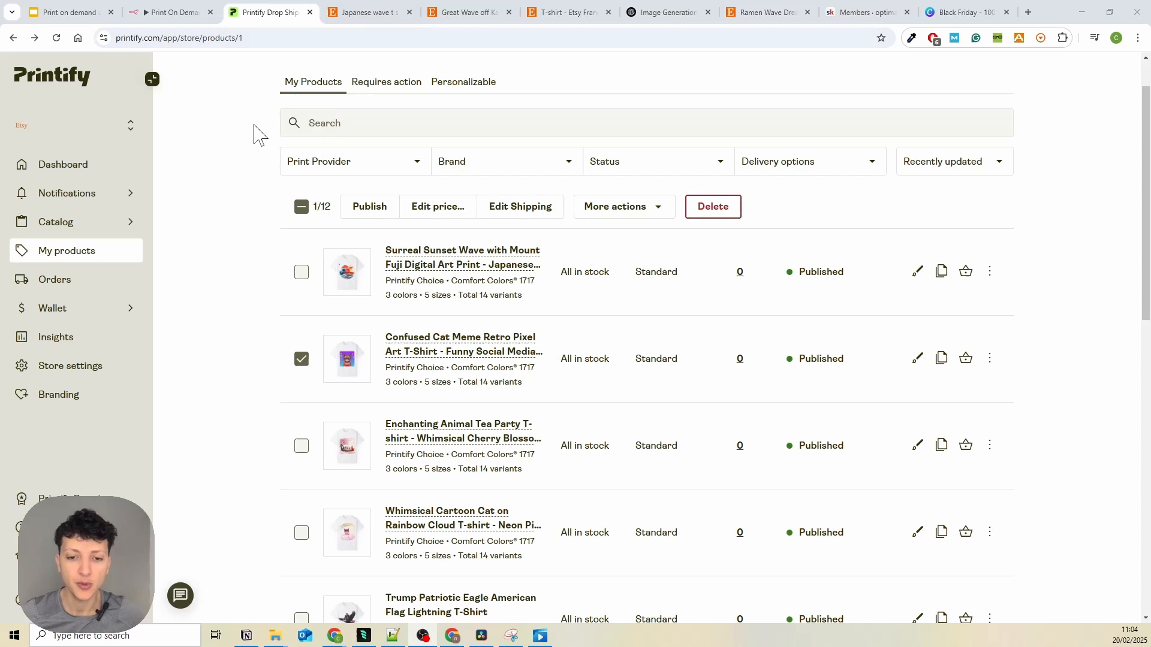
pyautogui.moveTo(48, 87)
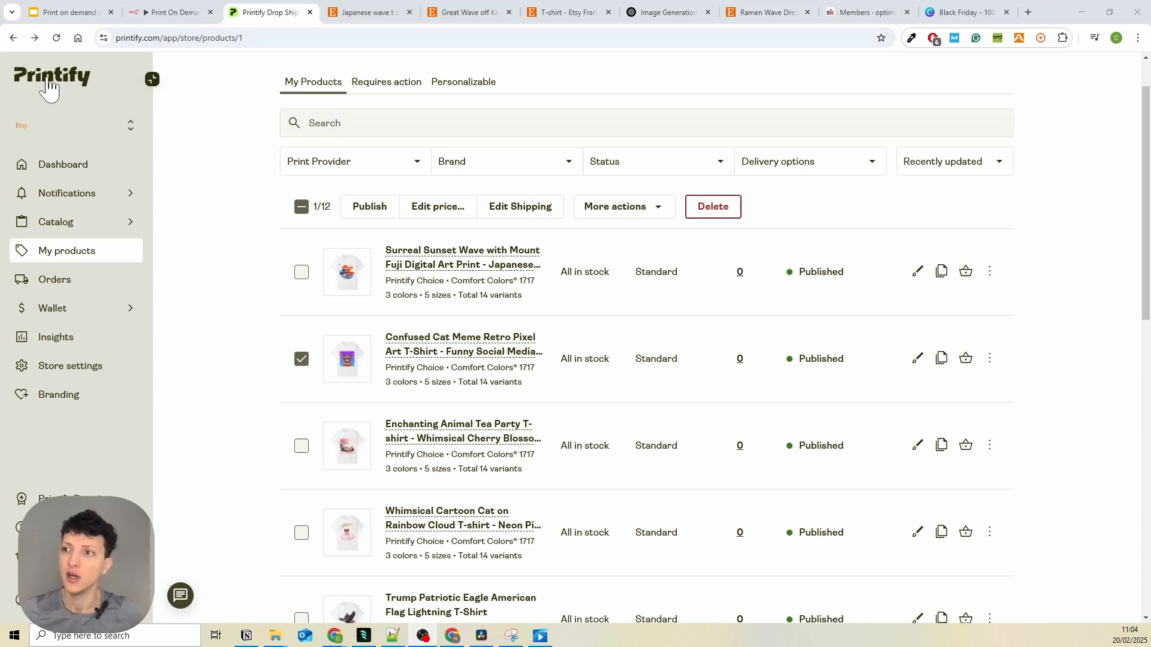
pyautogui.moveTo(128, 86)
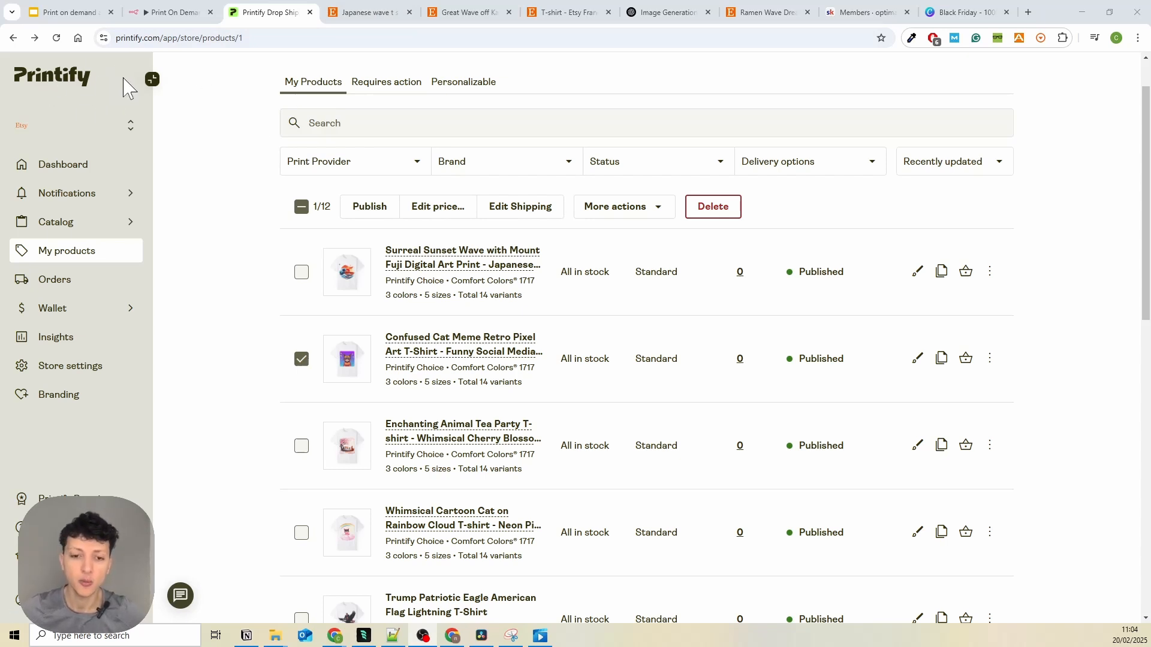
pyautogui.moveTo(103, 107)
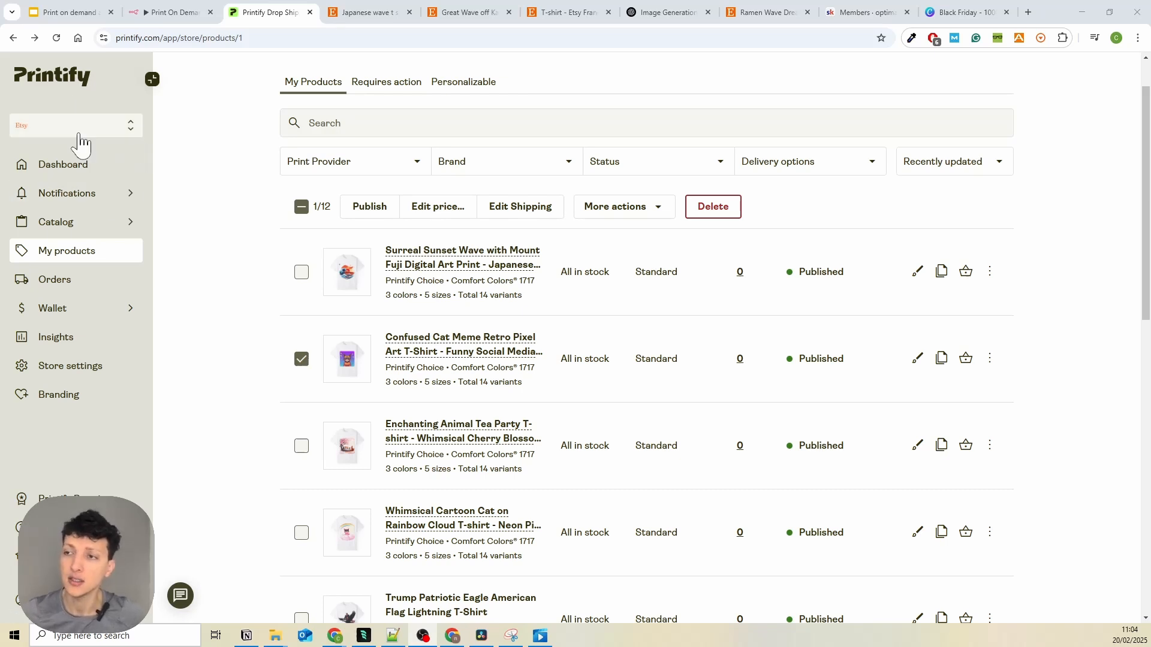
pyautogui.moveTo(41, 79)
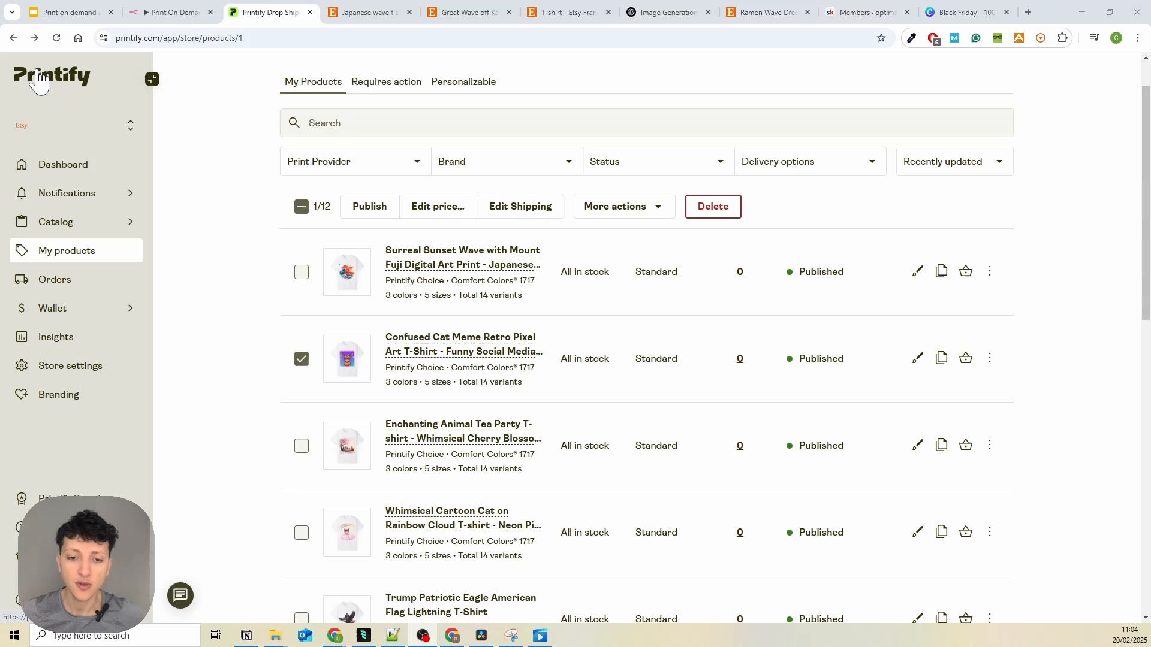
pyautogui.moveTo(73, 125)
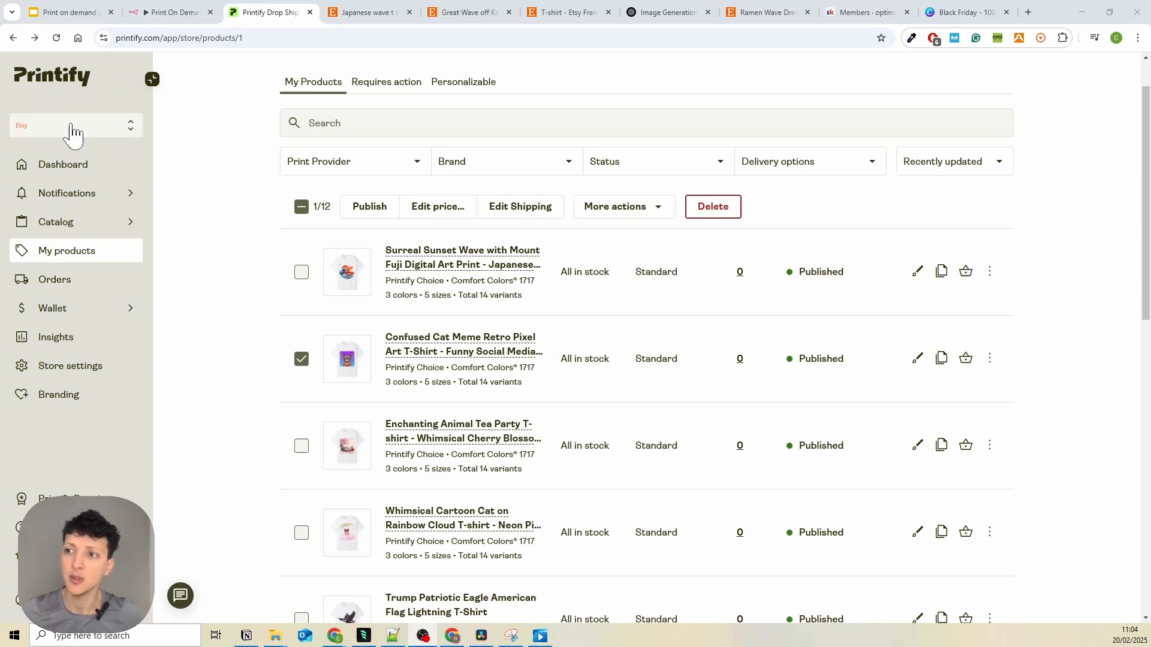
pyautogui.moveTo(551, 230)
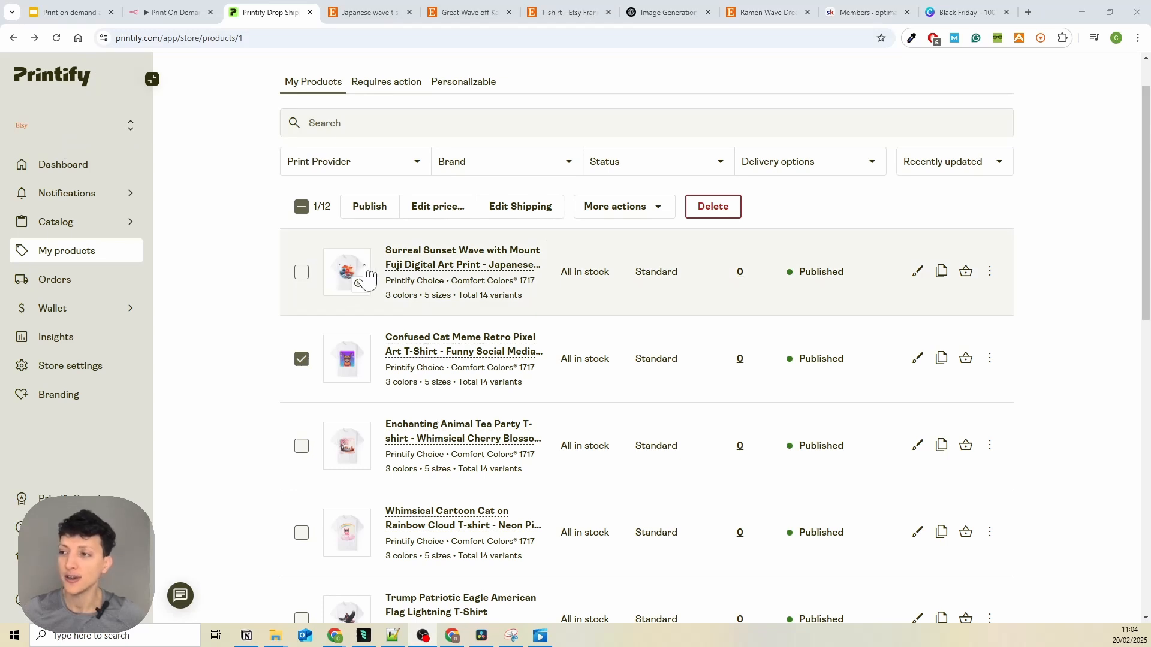
# - View the Surreal Sunset Wave shirt mockups, including the back view
pyautogui.click(347, 272)
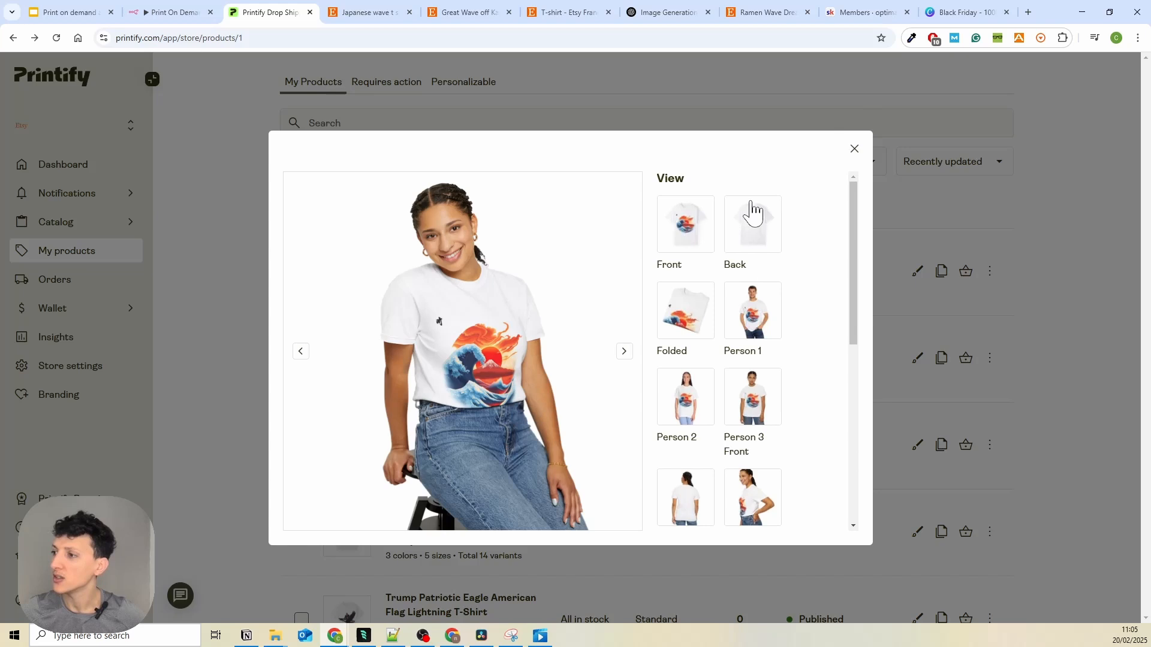
pyautogui.click(852, 148)
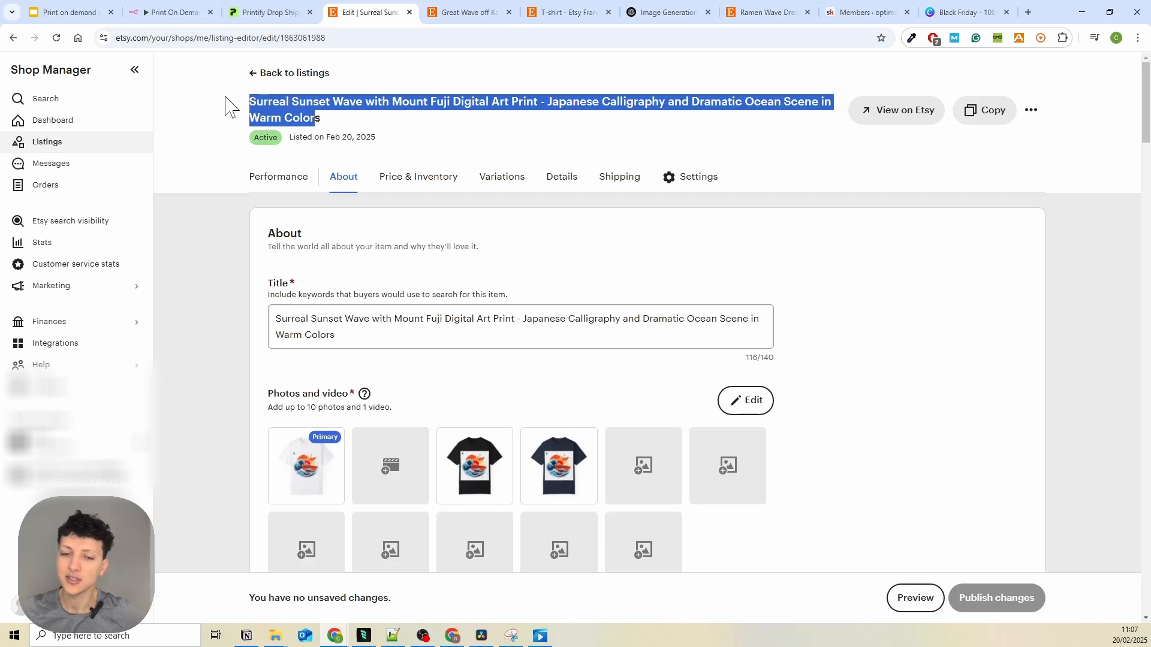
# - Preview the black and navy wave t-shirt photos in the Etsy listing editor, then return to n8n
pyautogui.scroll(-3)
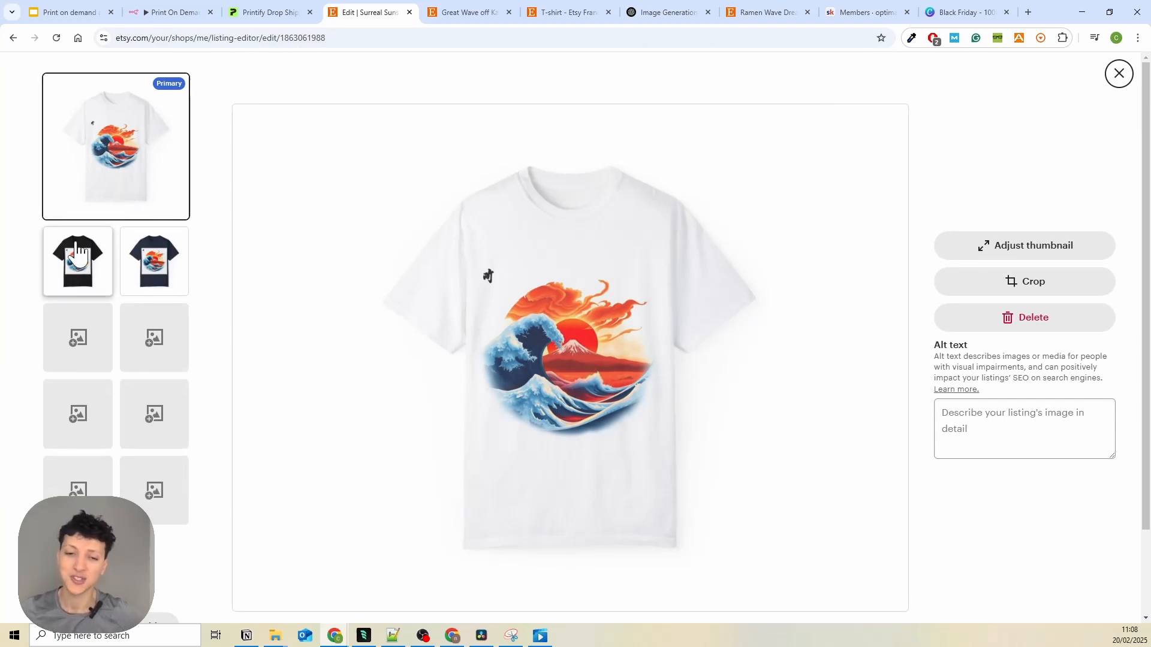
pyautogui.click(77, 261)
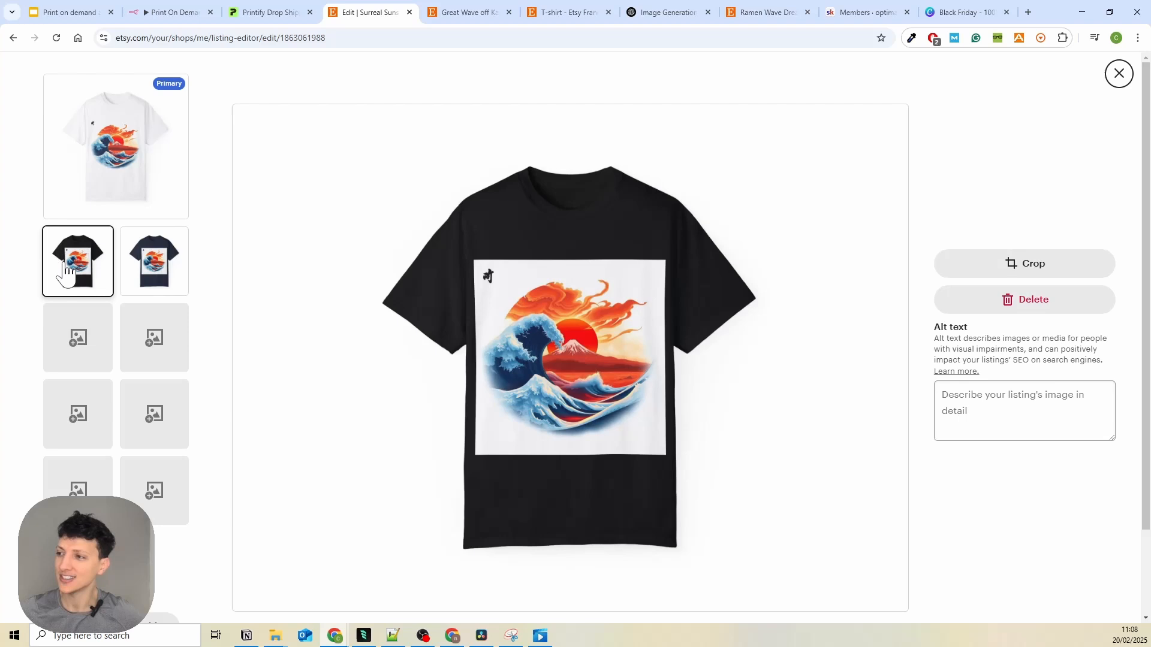
pyautogui.click(153, 262)
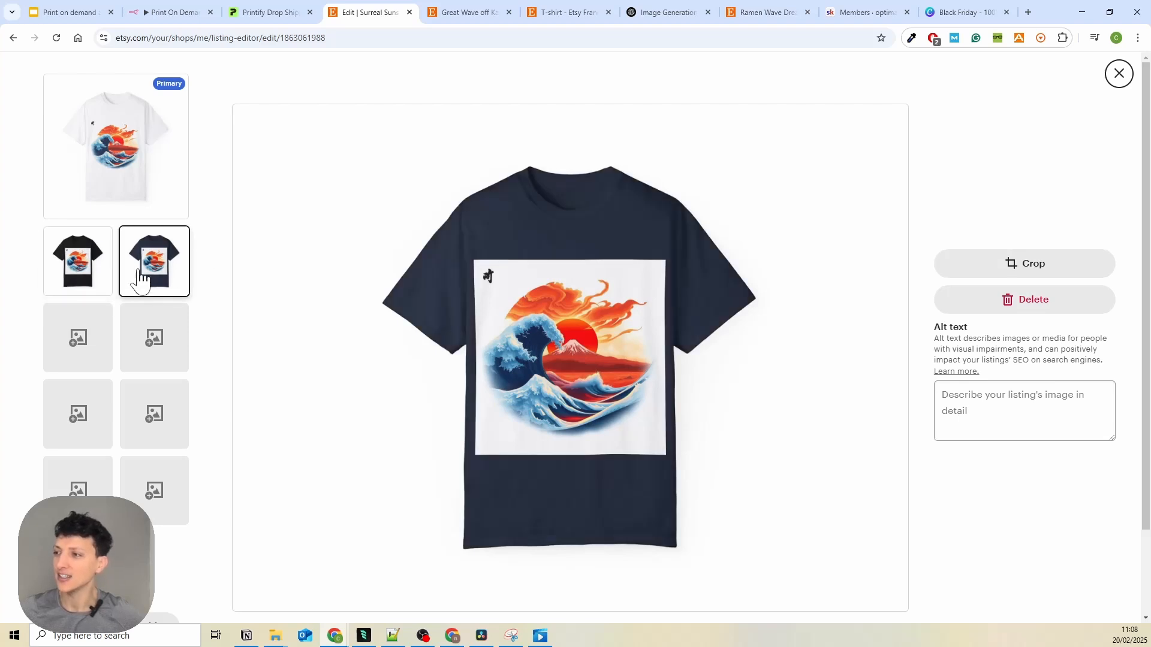
pyautogui.click(171, 12)
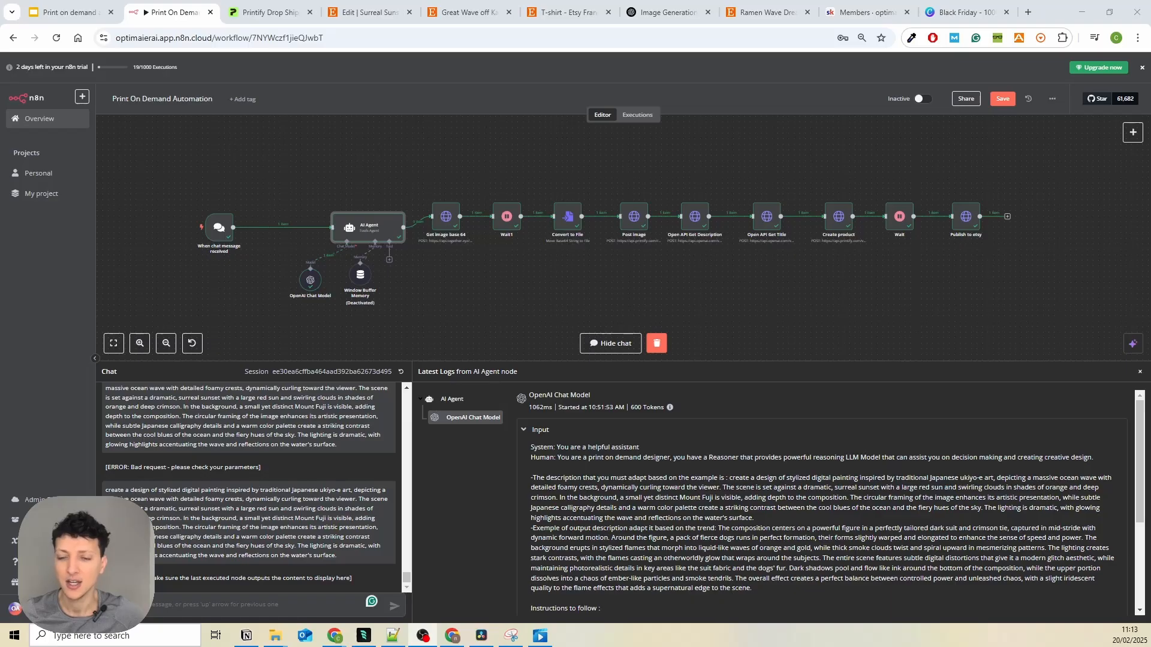
pyautogui.moveTo(264, 294)
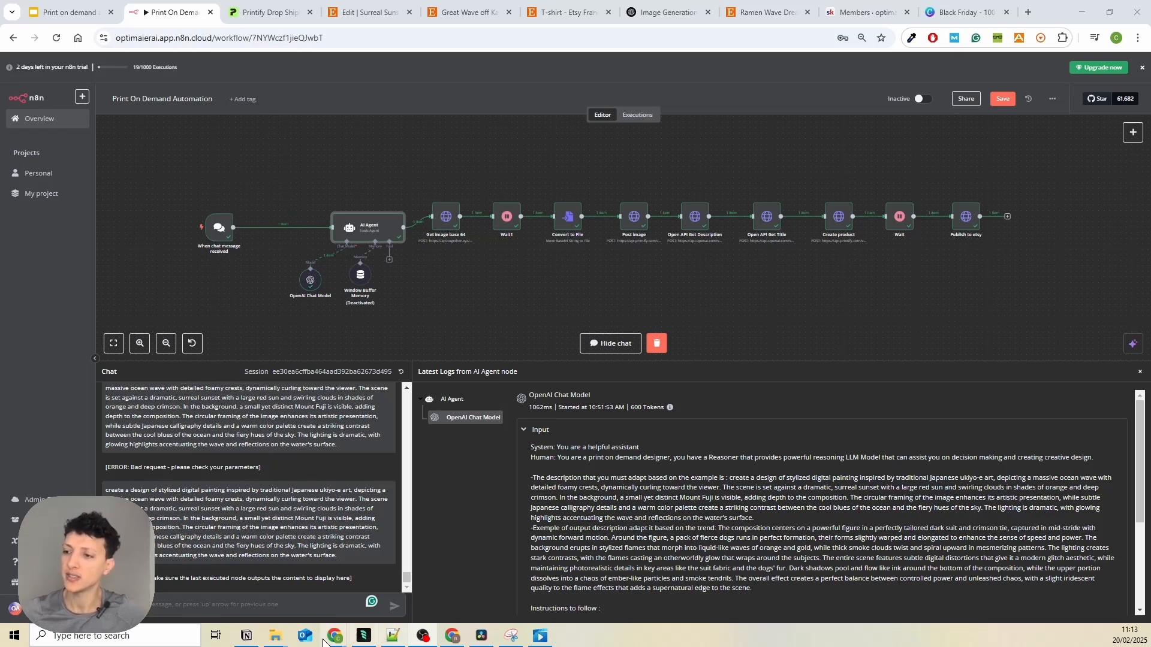
pyautogui.moveTo(345, 231)
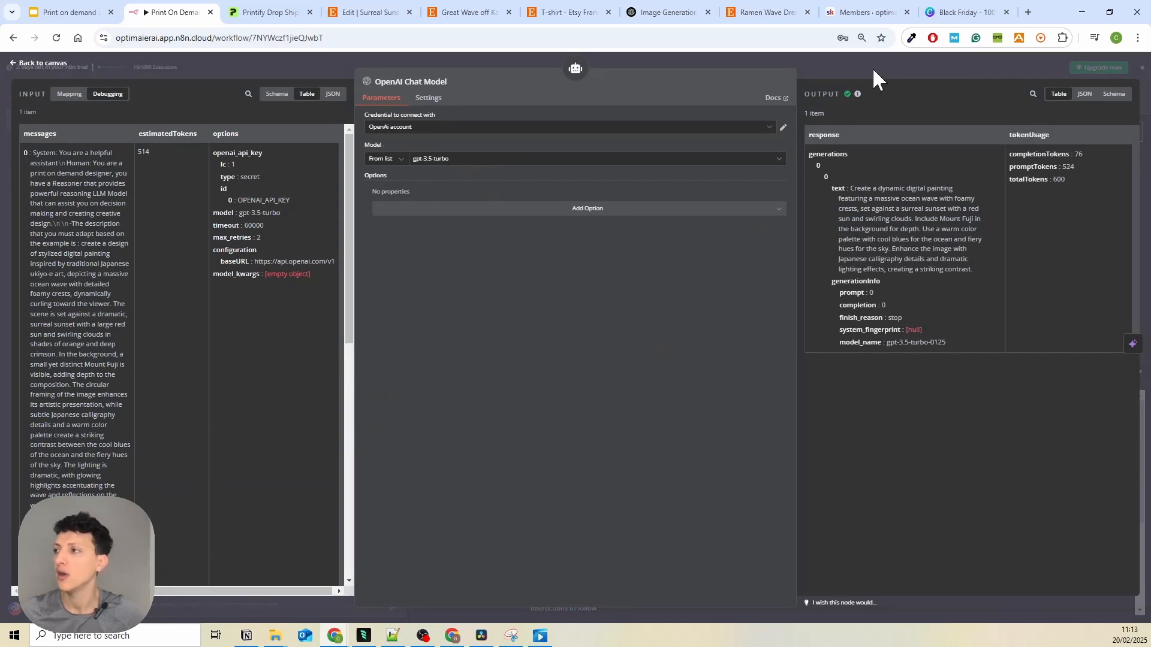
pyautogui.click(42, 63)
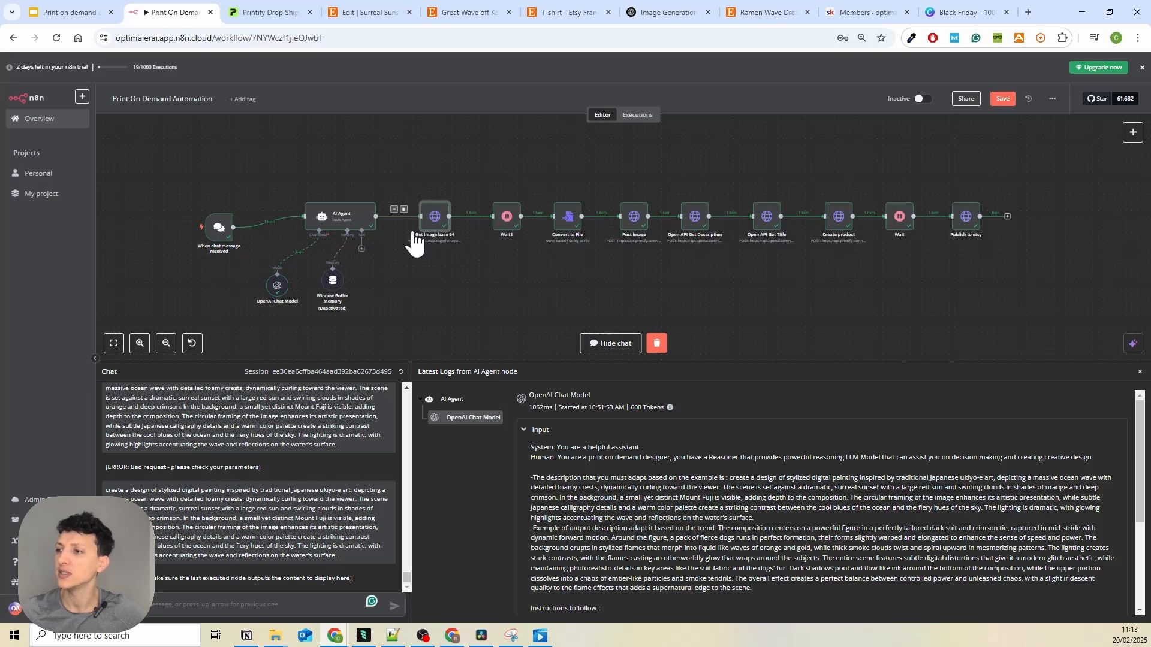
pyautogui.doubleClick(434, 217)
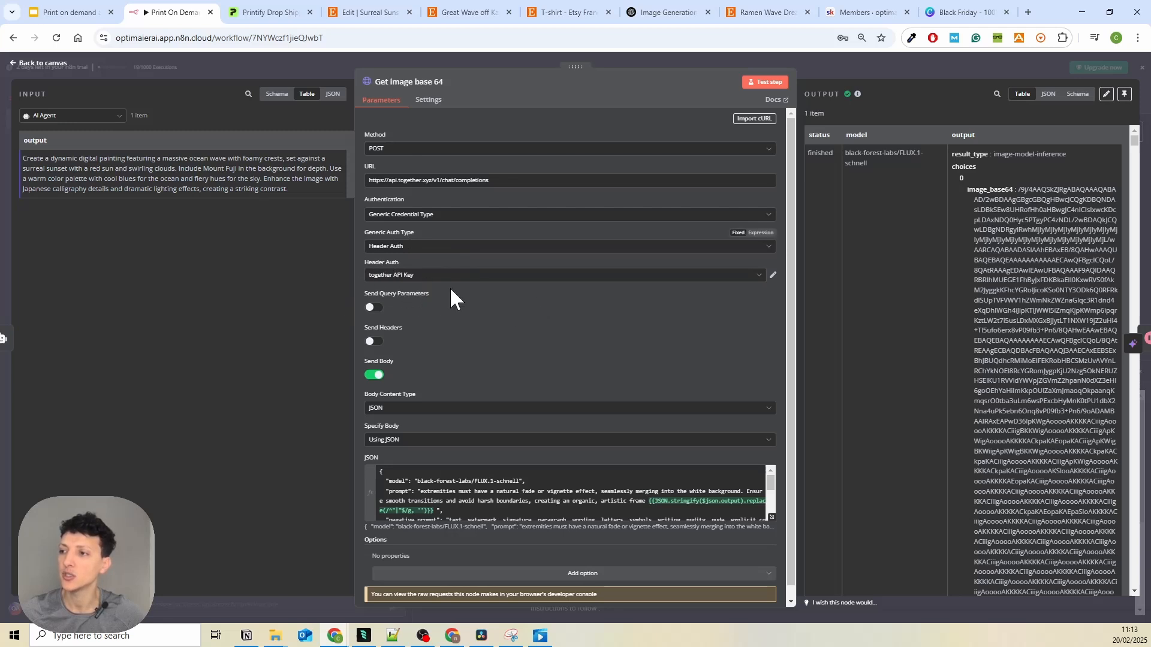
pyautogui.click(568, 274)
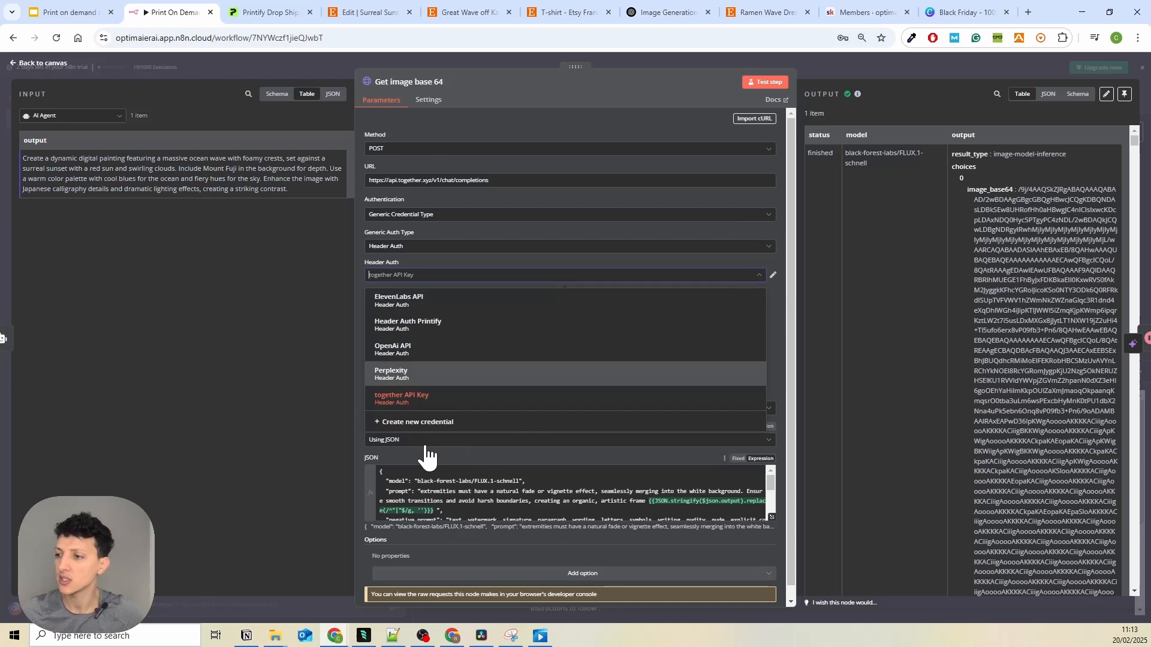
pyautogui.moveTo(415, 421)
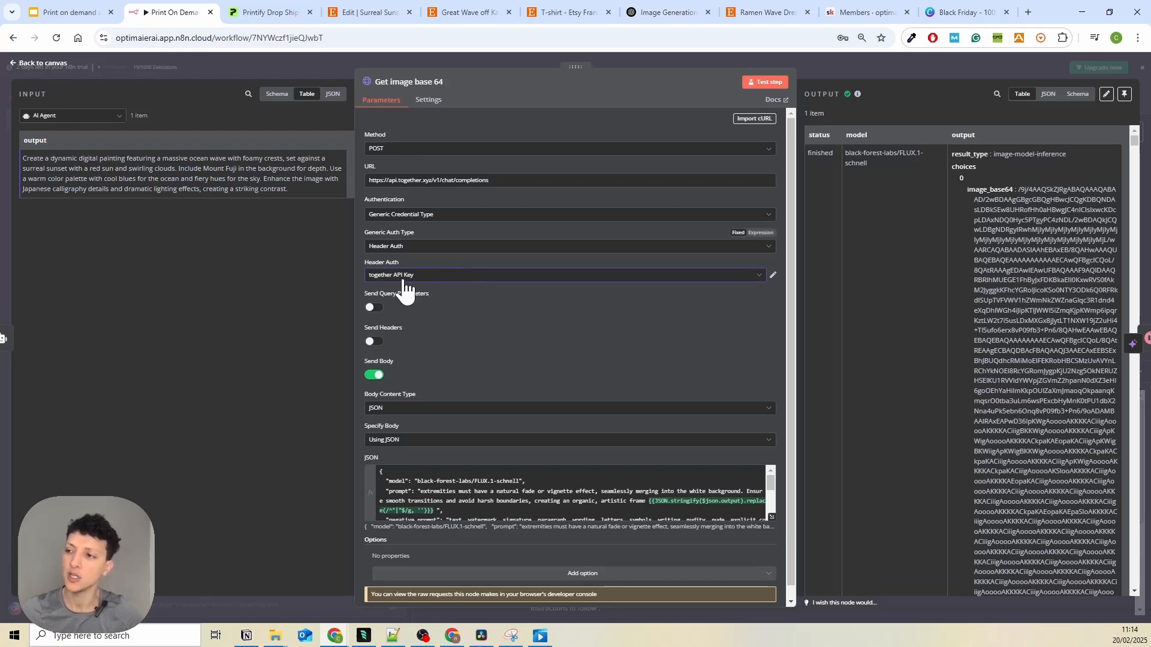
pyautogui.click(565, 275)
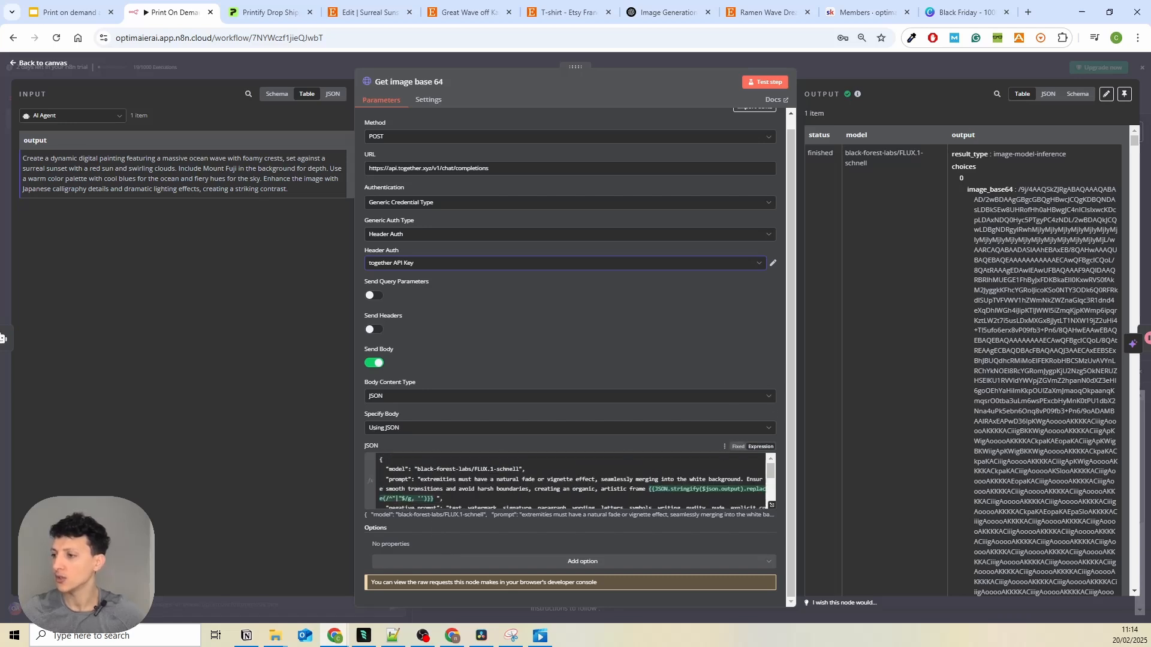
pyautogui.moveTo(826, 62)
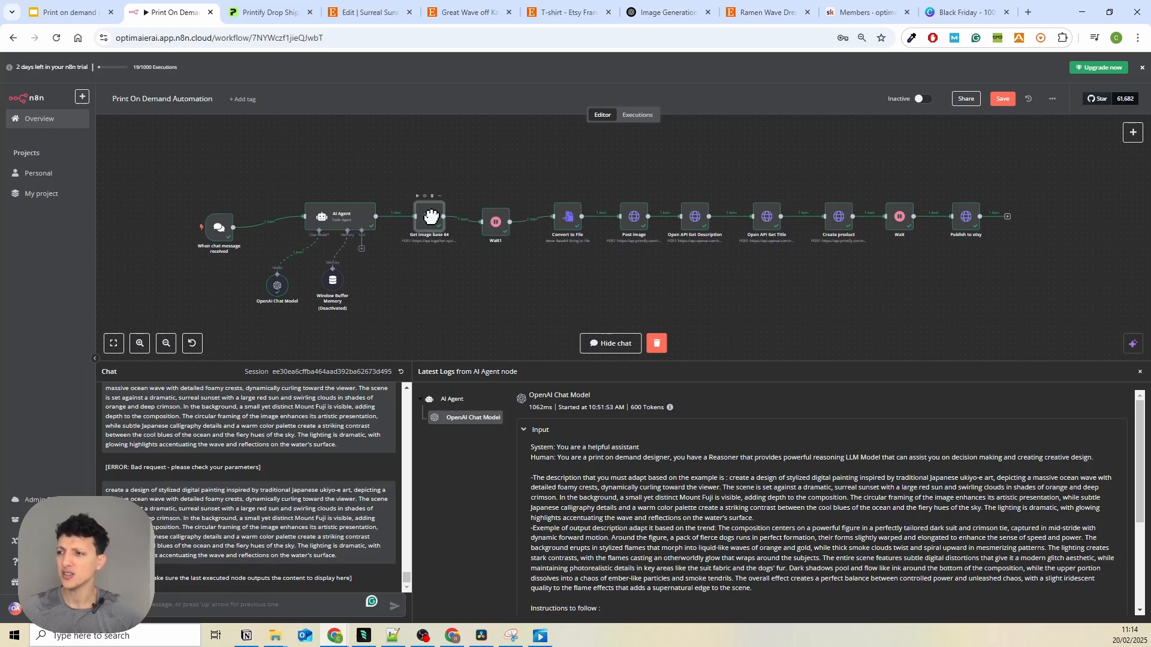
pyautogui.moveTo(539, 228)
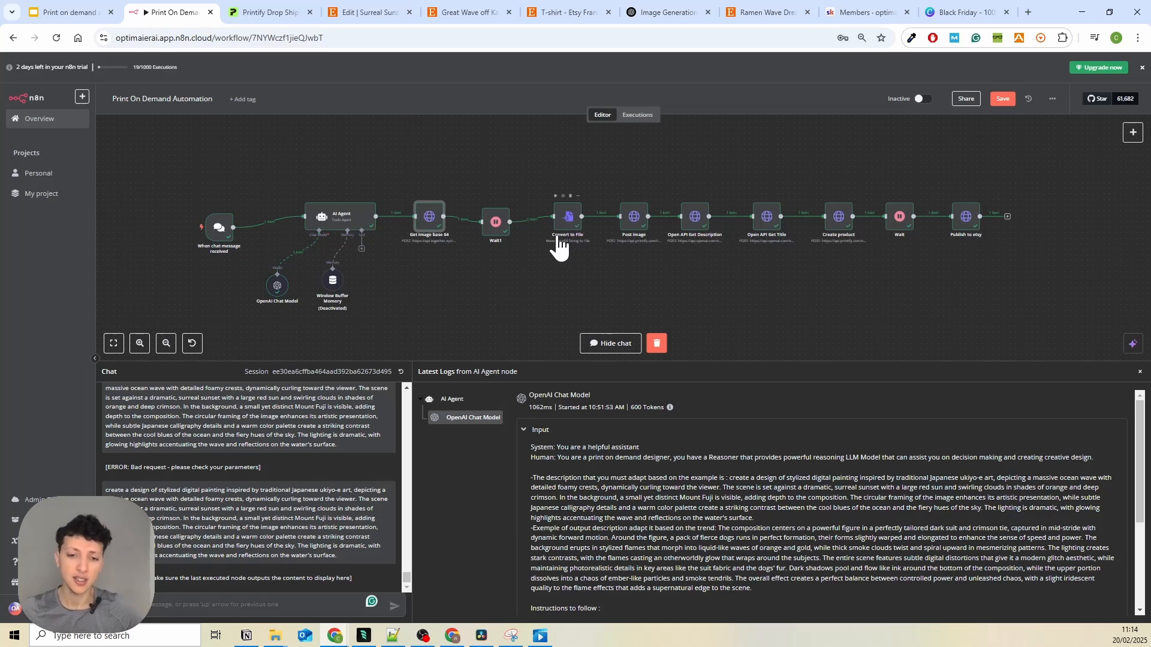
pyautogui.moveTo(930, 238)
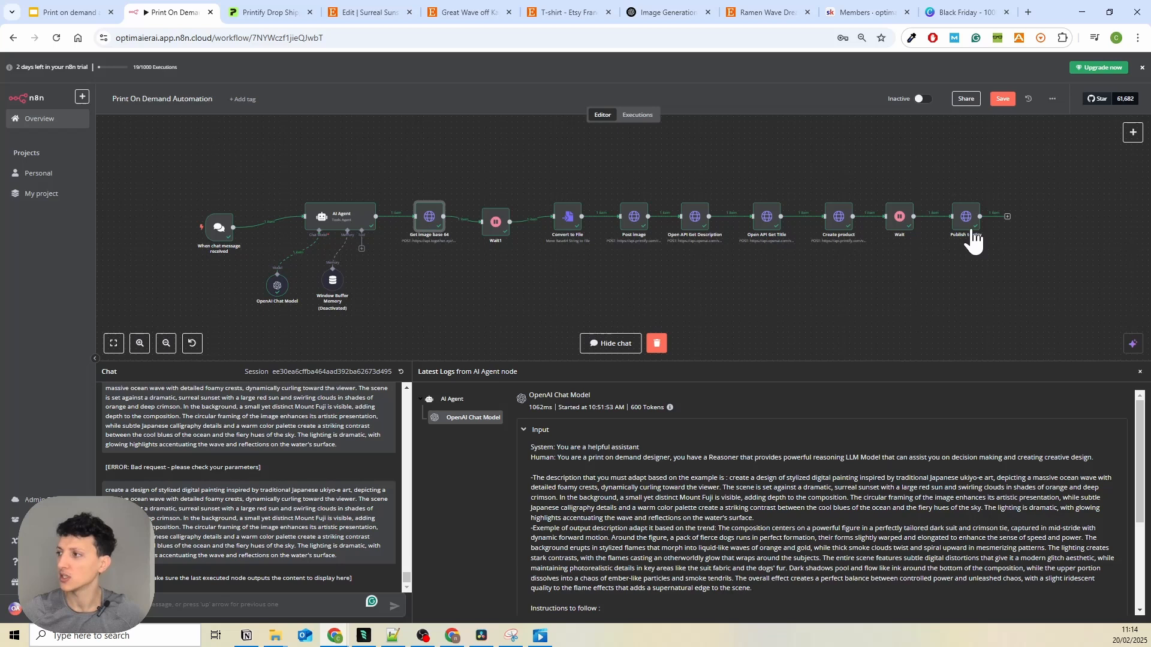
pyautogui.moveTo(573, 221)
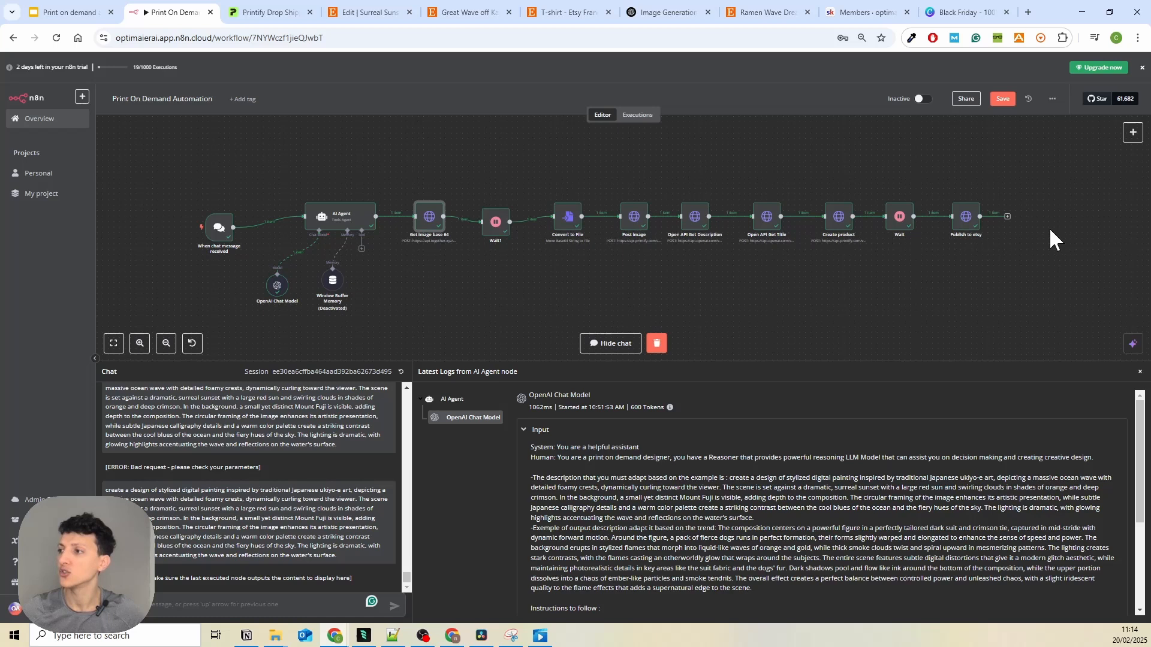
pyautogui.moveTo(721, 283)
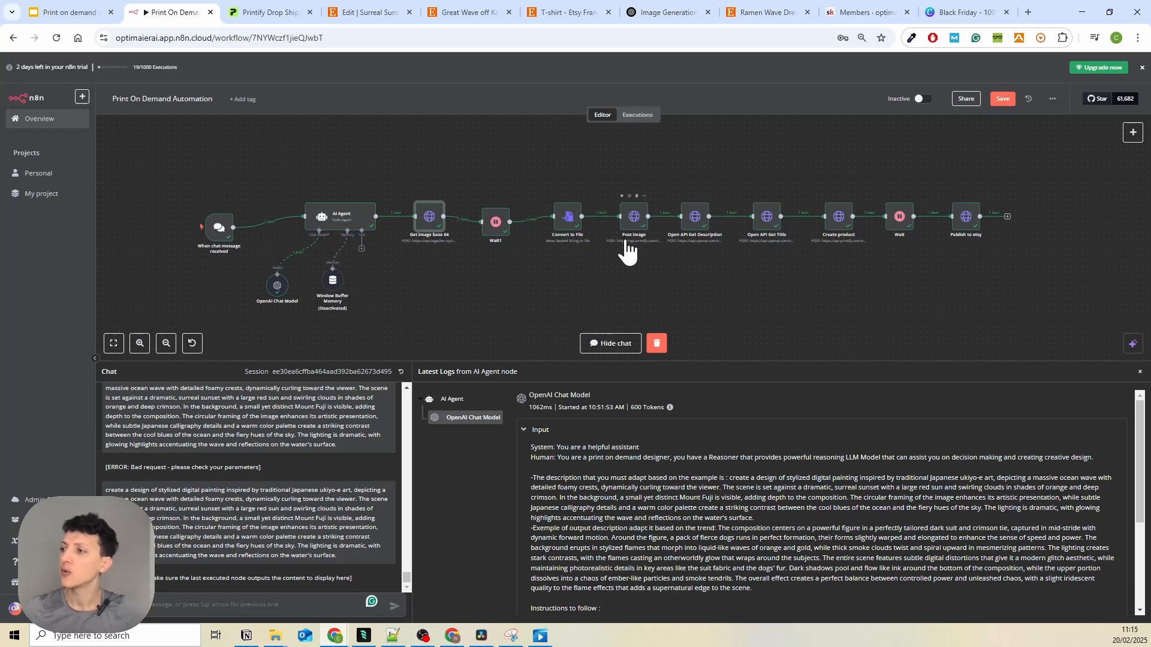
pyautogui.moveTo(695, 248)
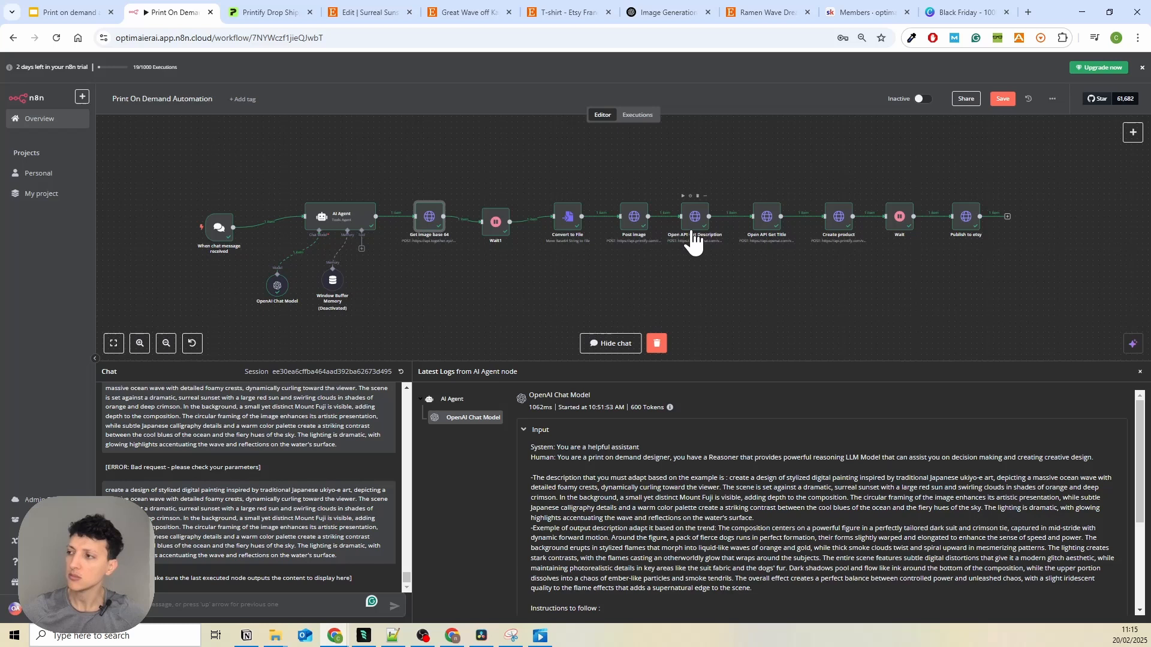
pyautogui.moveTo(769, 251)
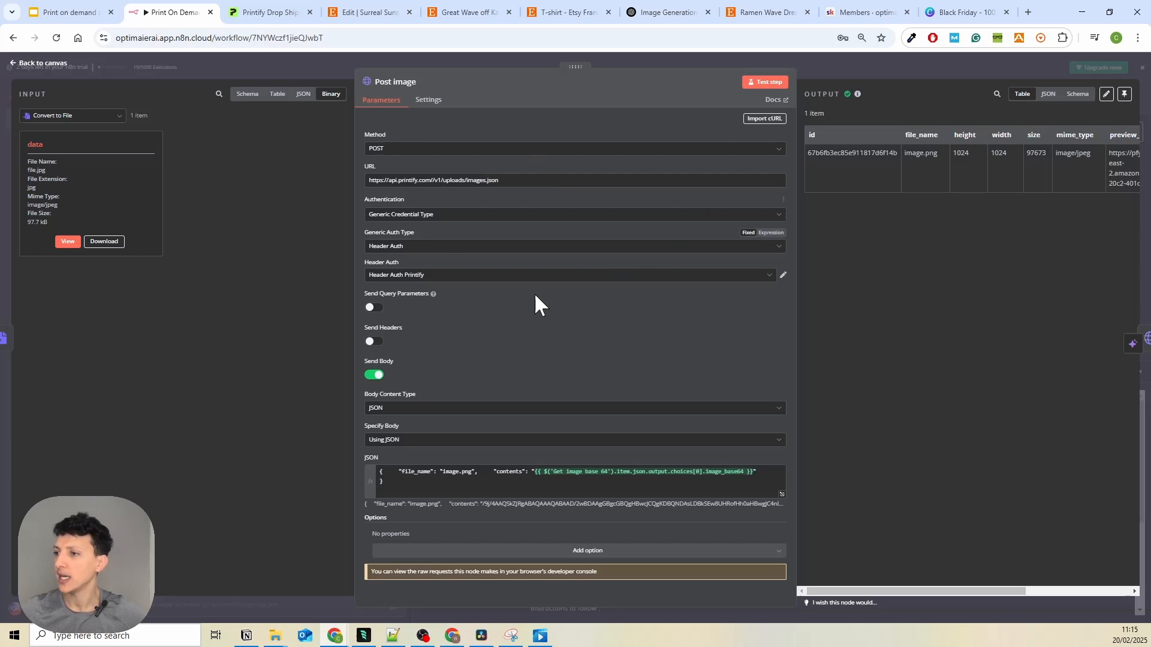
pyautogui.moveTo(404, 198)
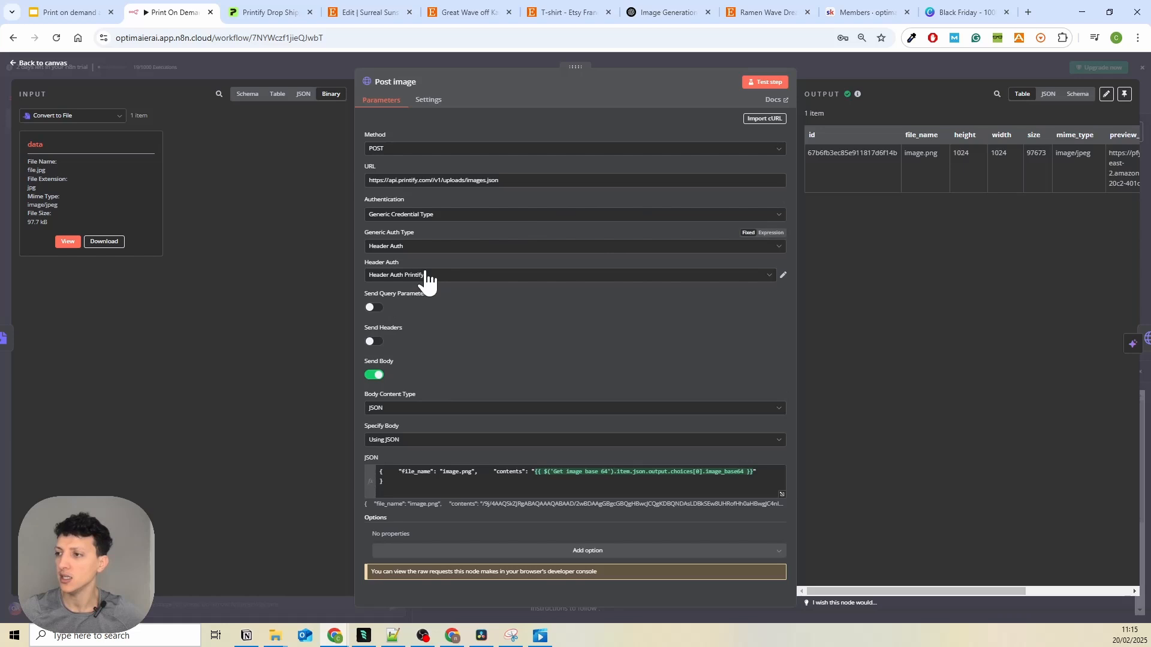
pyautogui.moveTo(469, 414)
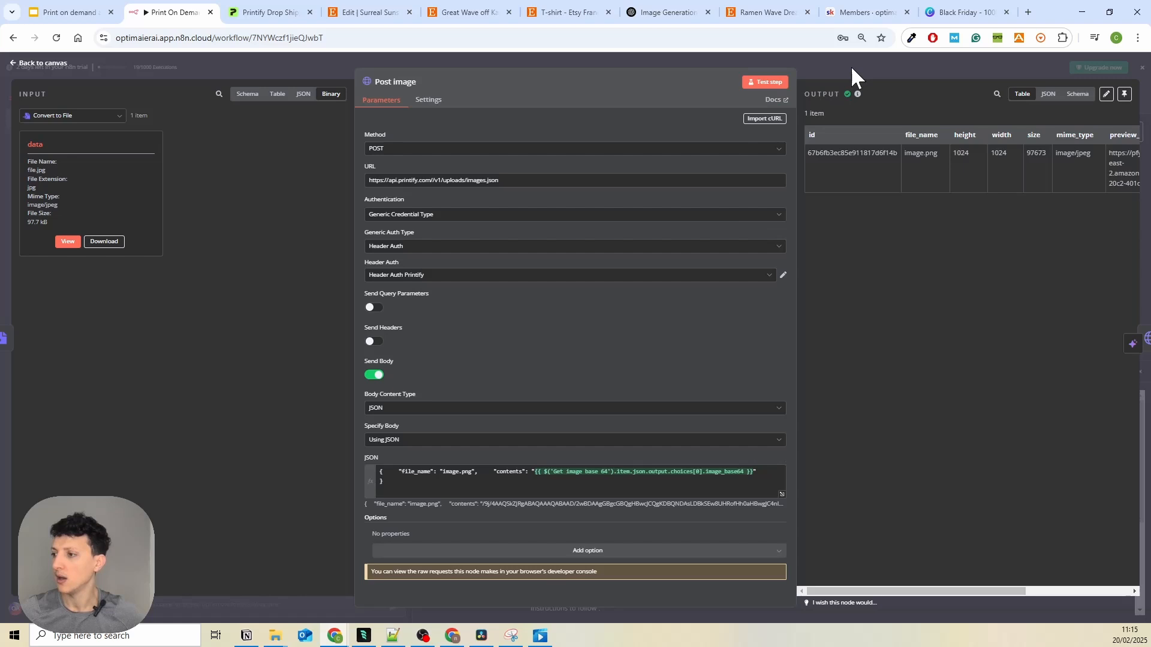
pyautogui.click(41, 63)
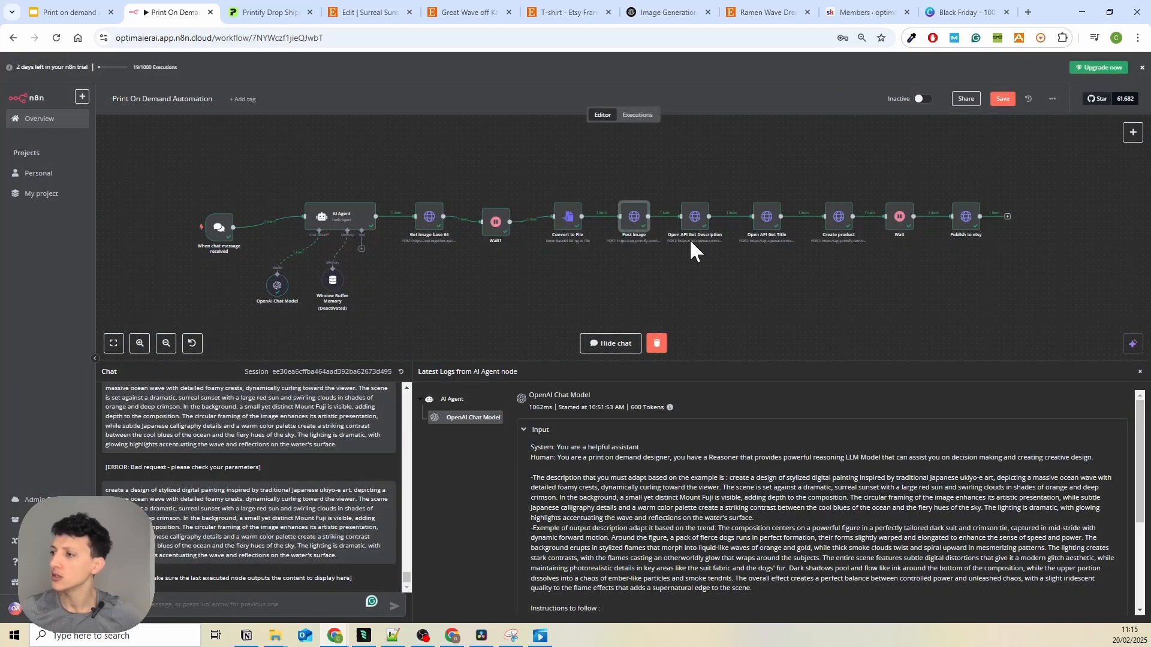
pyautogui.doubleClick(694, 217)
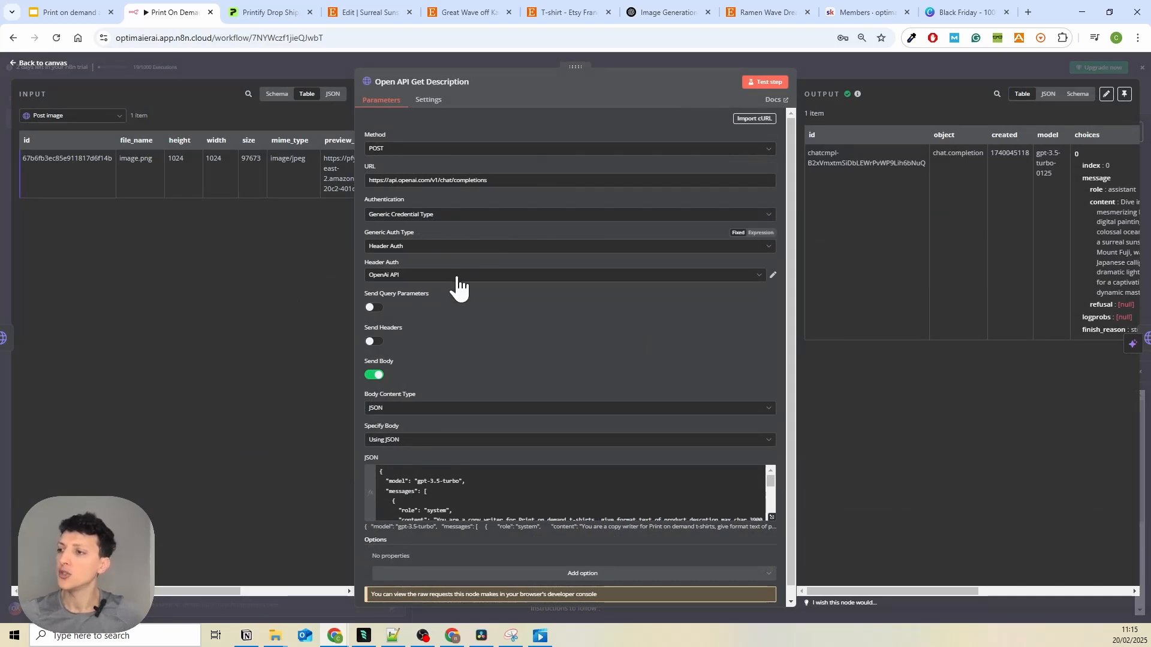
pyautogui.scroll(-3)
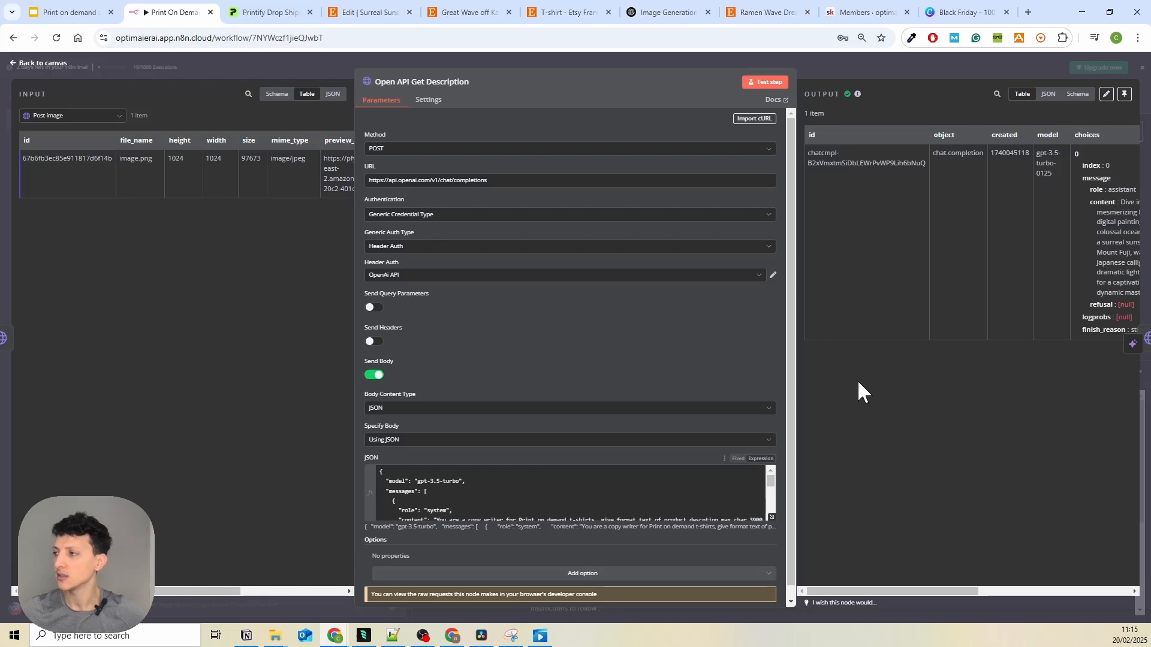
pyautogui.click(42, 63)
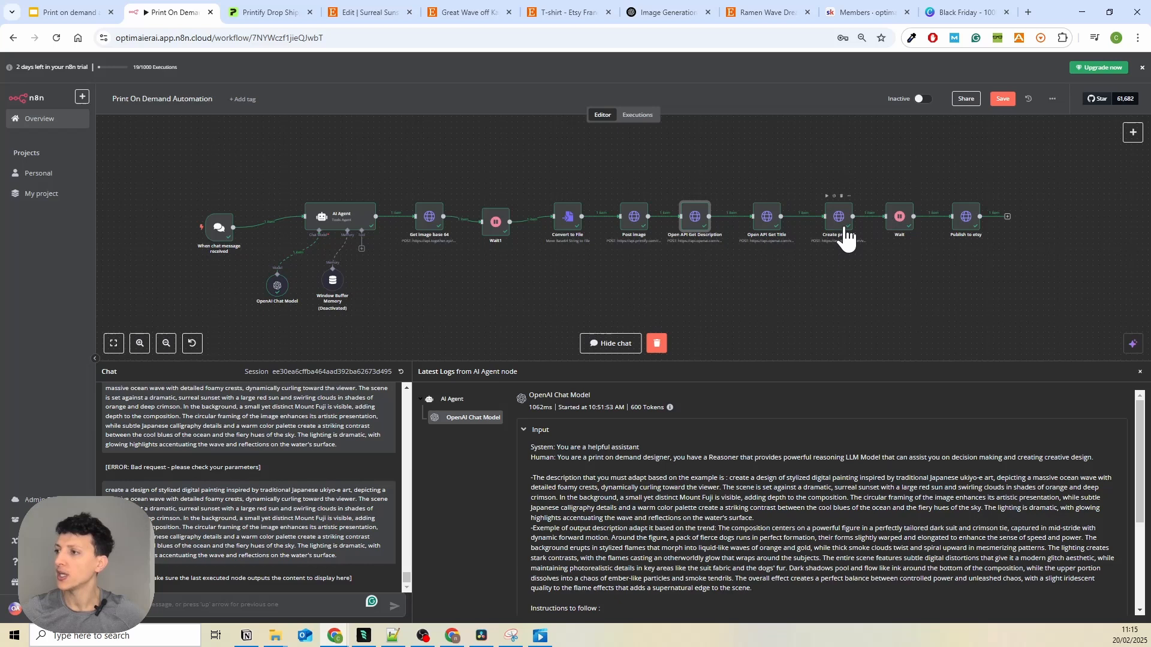
pyautogui.doubleClick(837, 215)
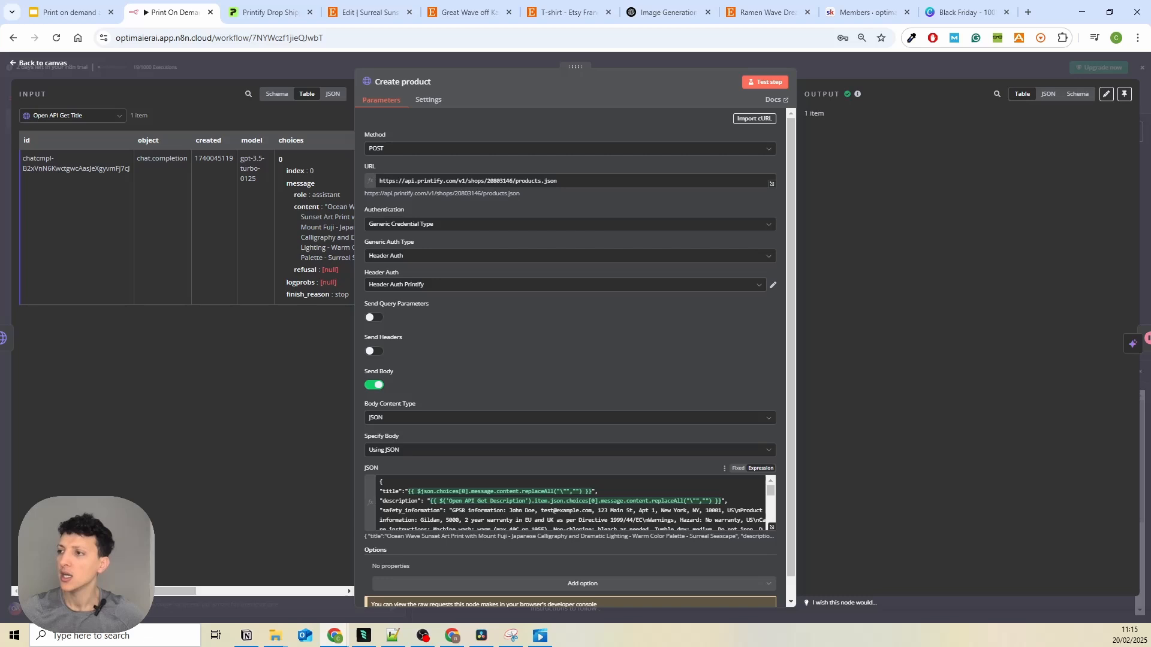
pyautogui.click(768, 82)
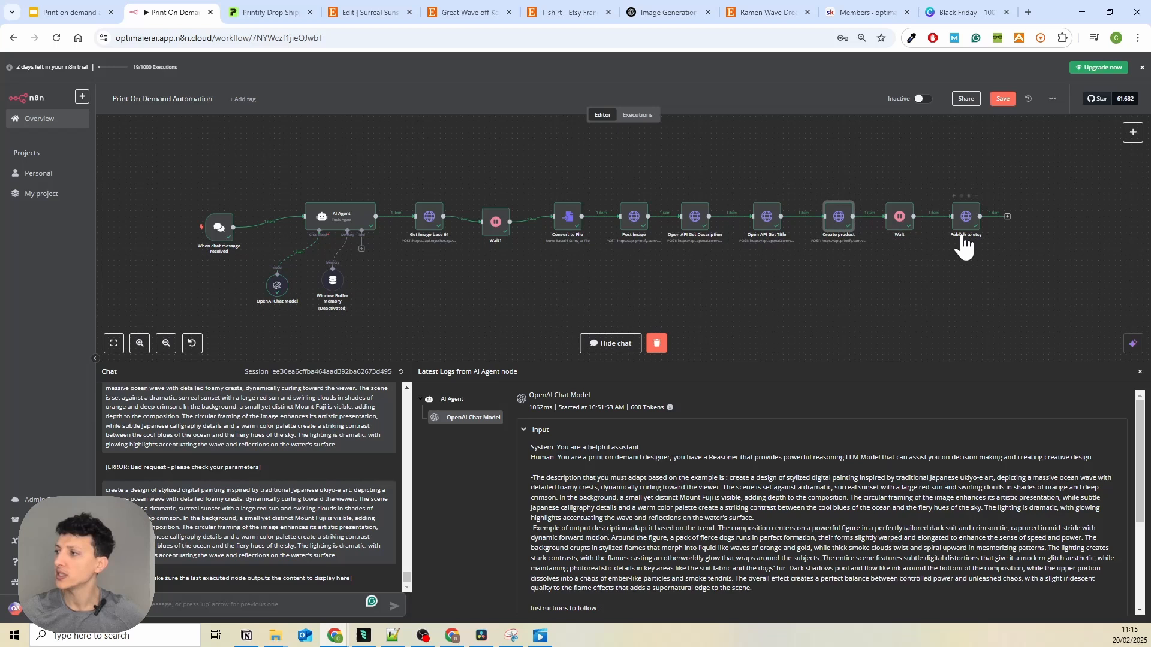
pyautogui.moveTo(998, 236)
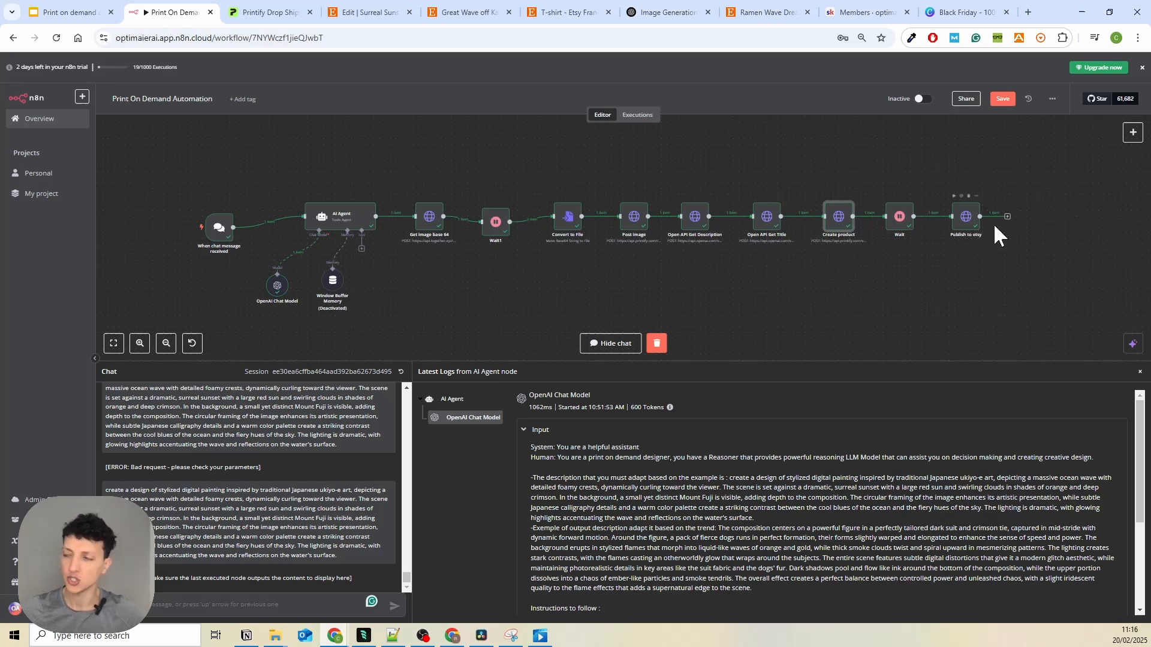
pyautogui.moveTo(961, 242)
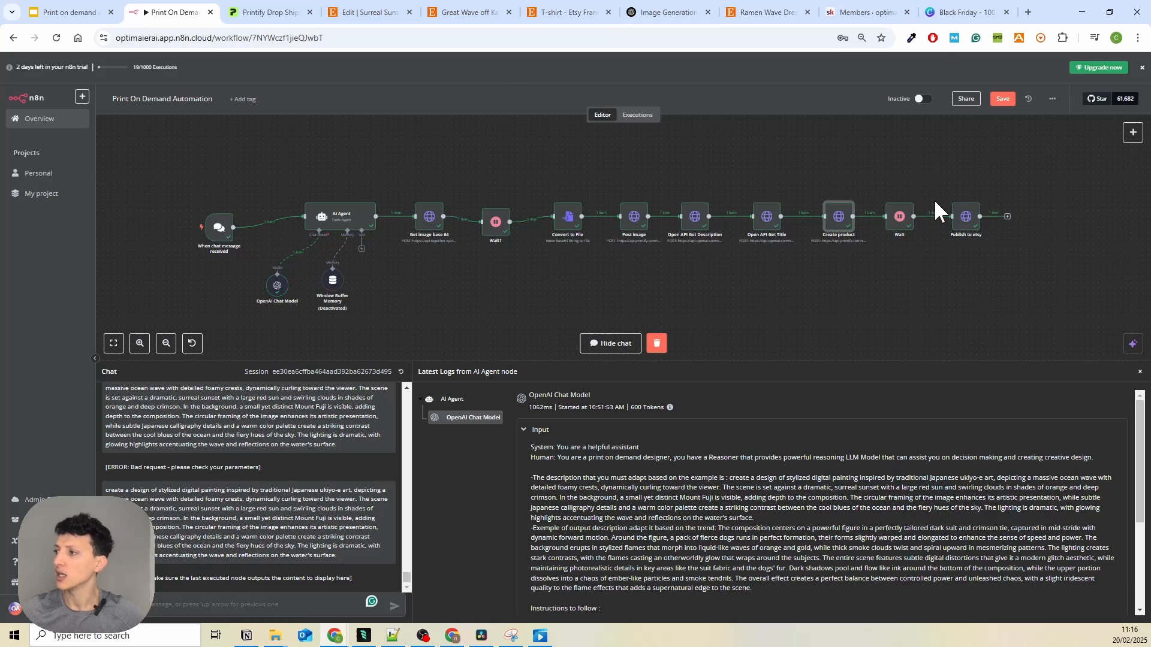
pyautogui.moveTo(1037, 267)
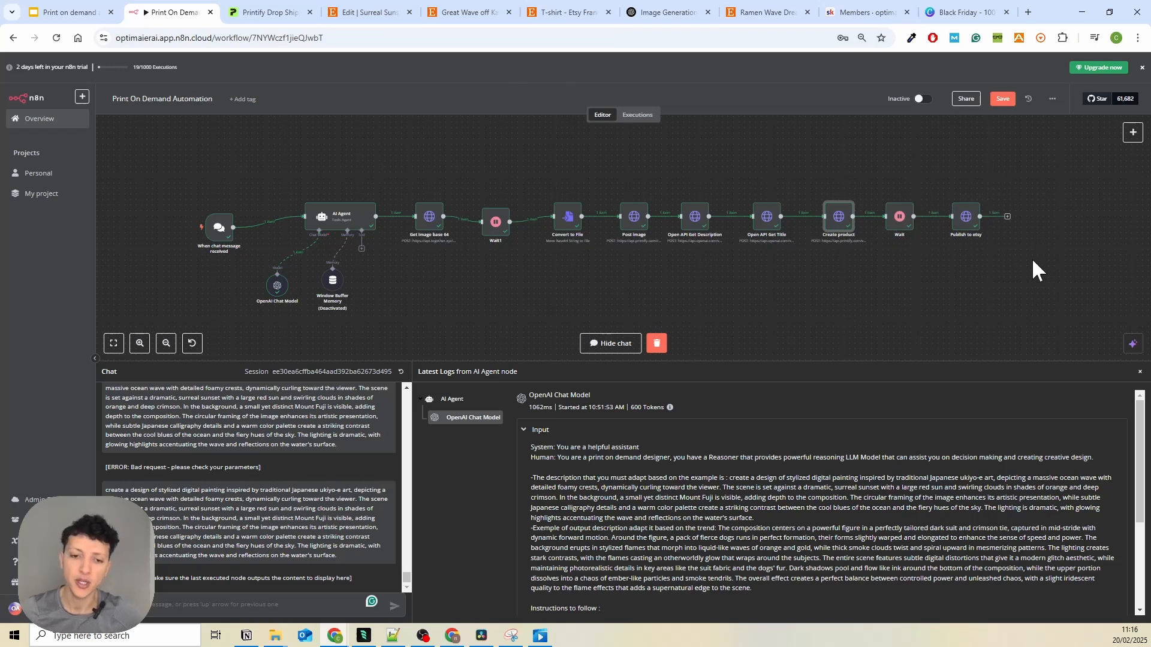